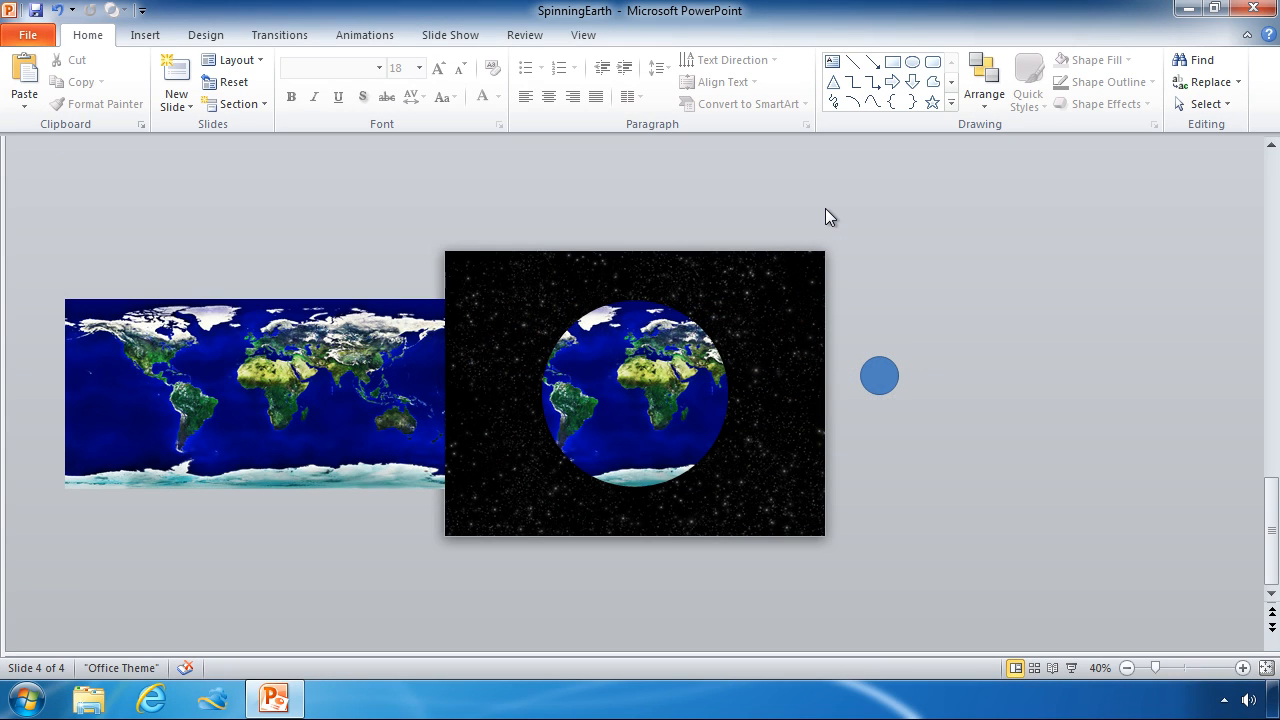
mouse_move(818, 219)
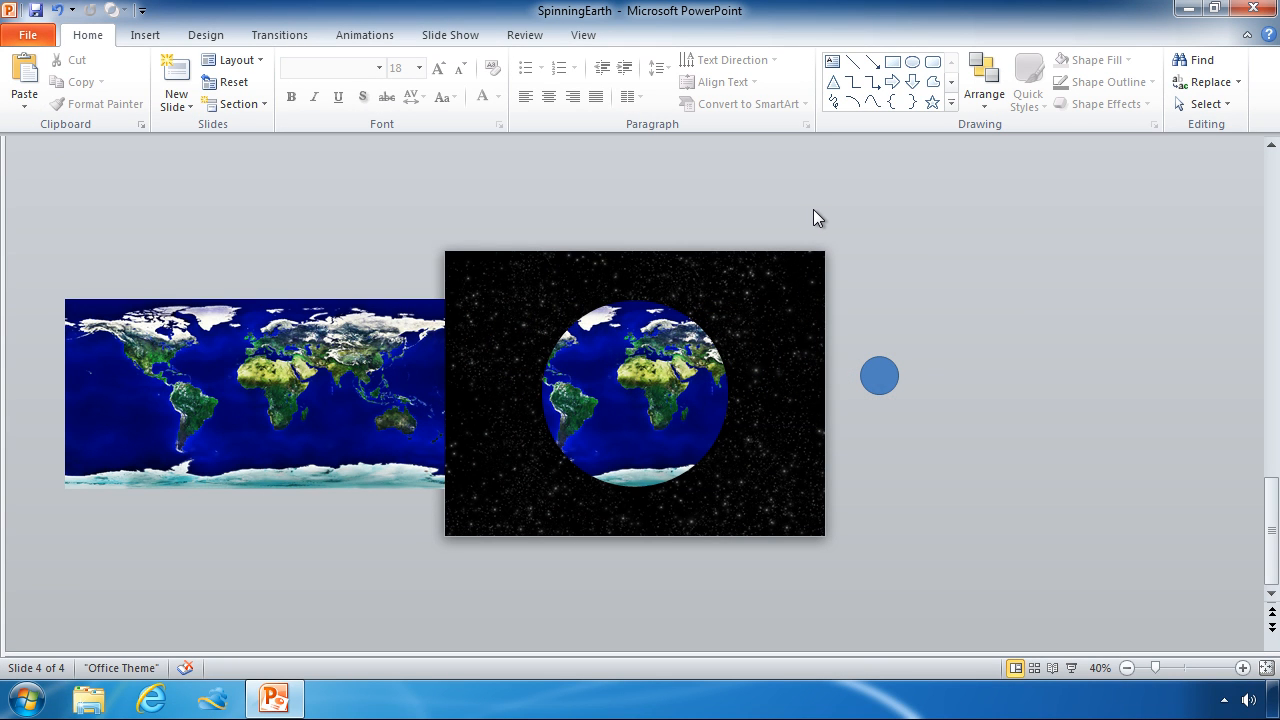
mouse_move(786, 226)
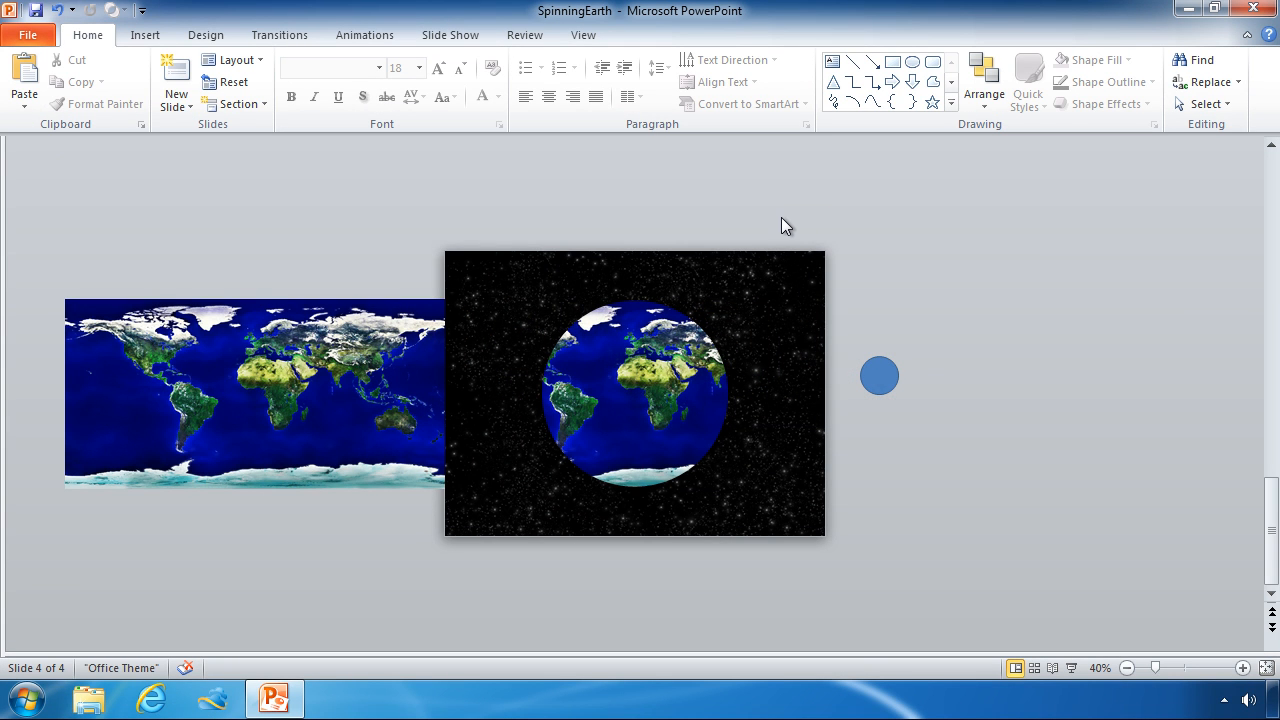
mouse_move(771, 228)
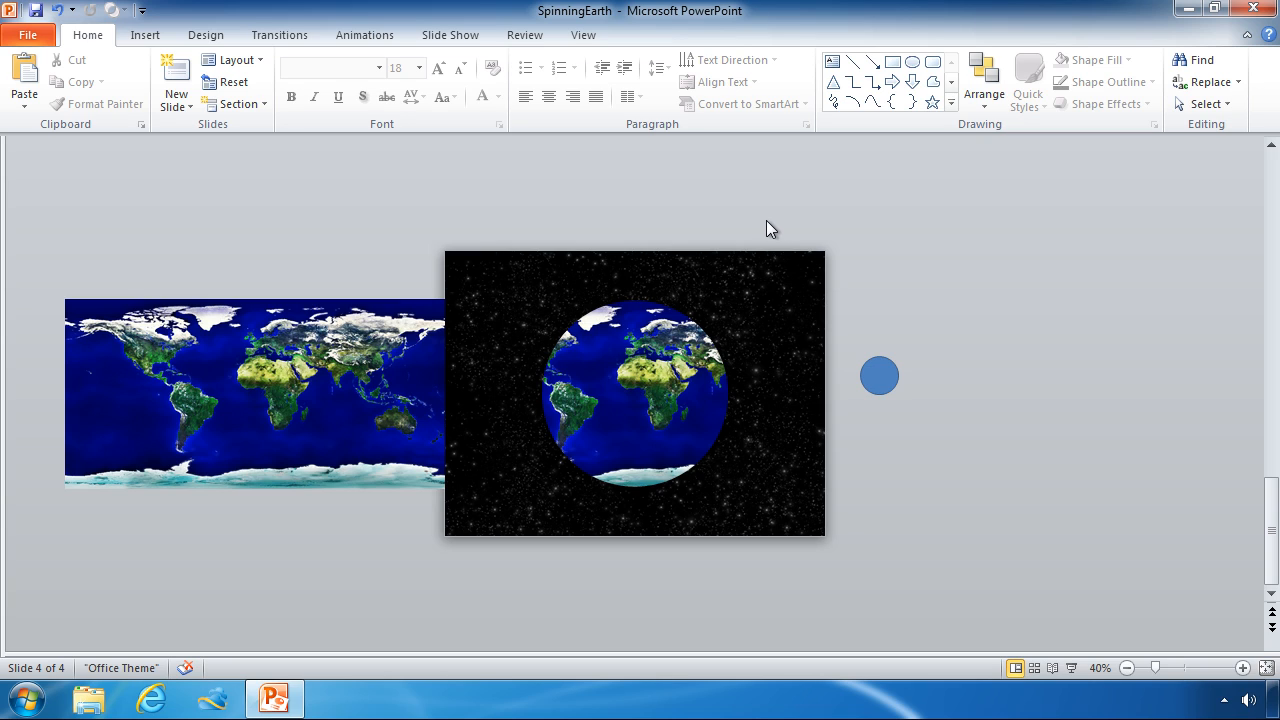
mouse_move(756, 233)
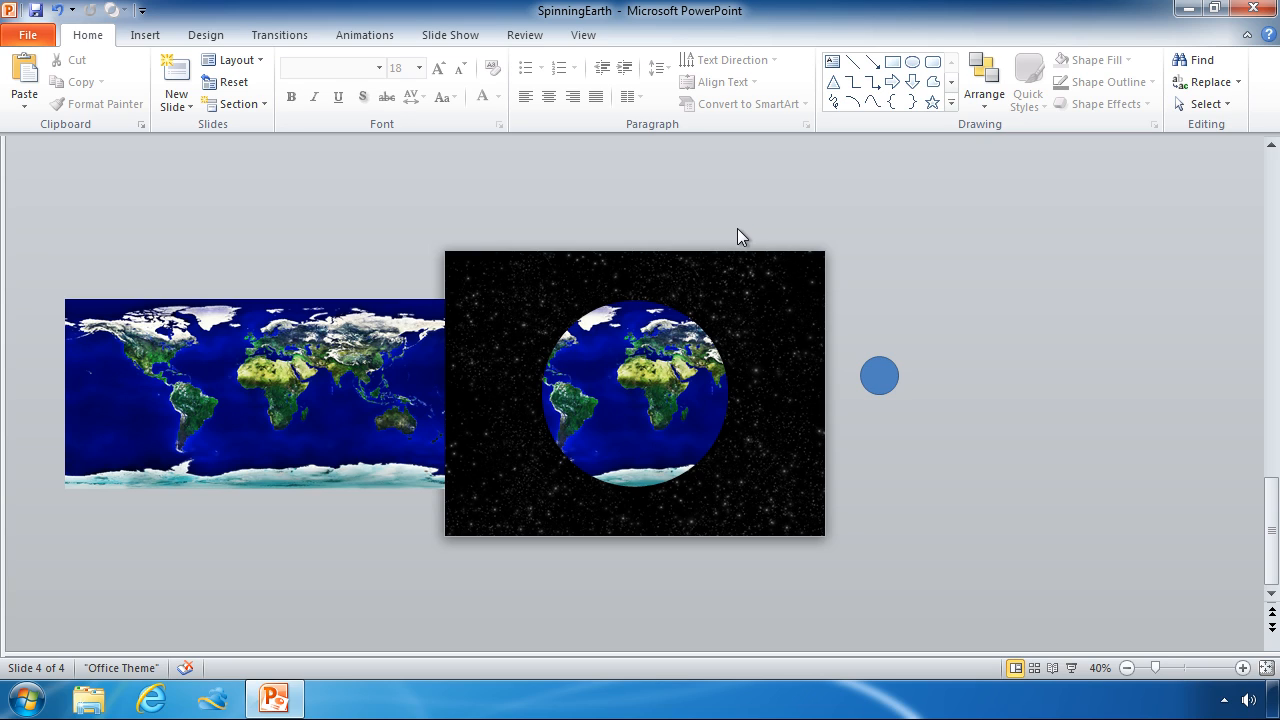
mouse_move(738, 238)
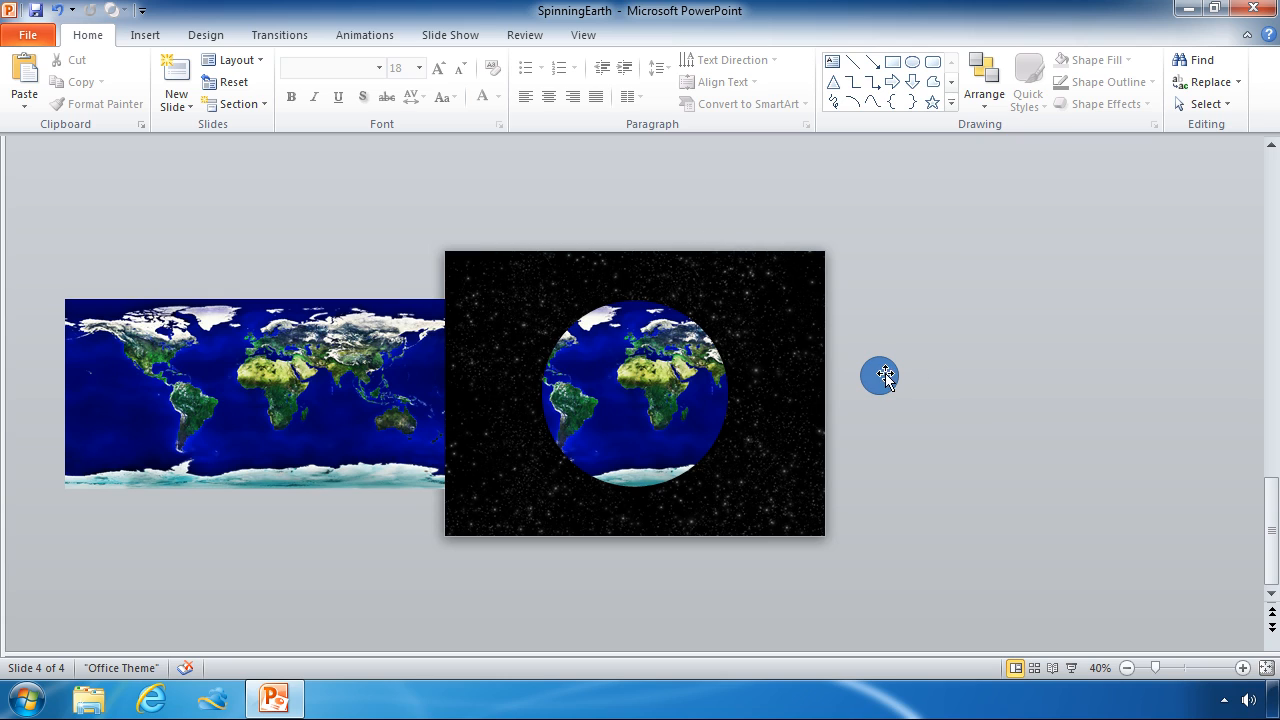
Step: Select the small blue circle and drag it onto the Earth globe on the slide
left_click(880, 373)
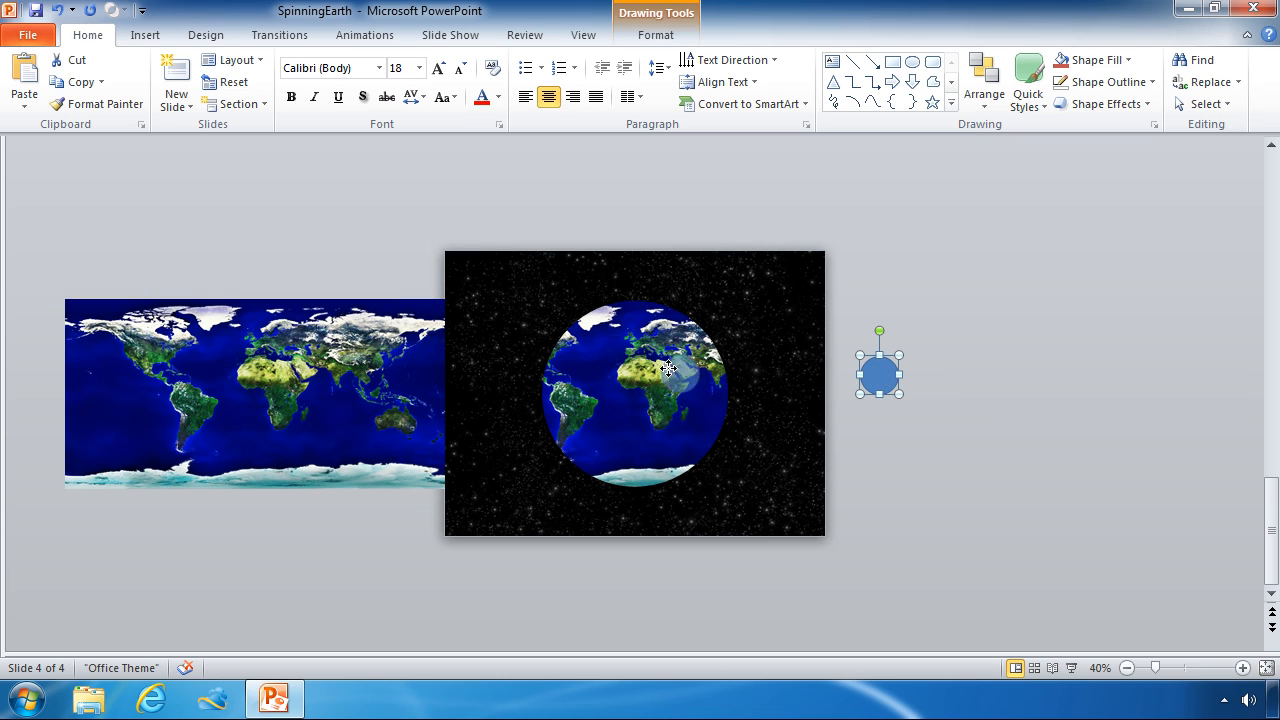
left_click_drag(880, 370, 570, 335)
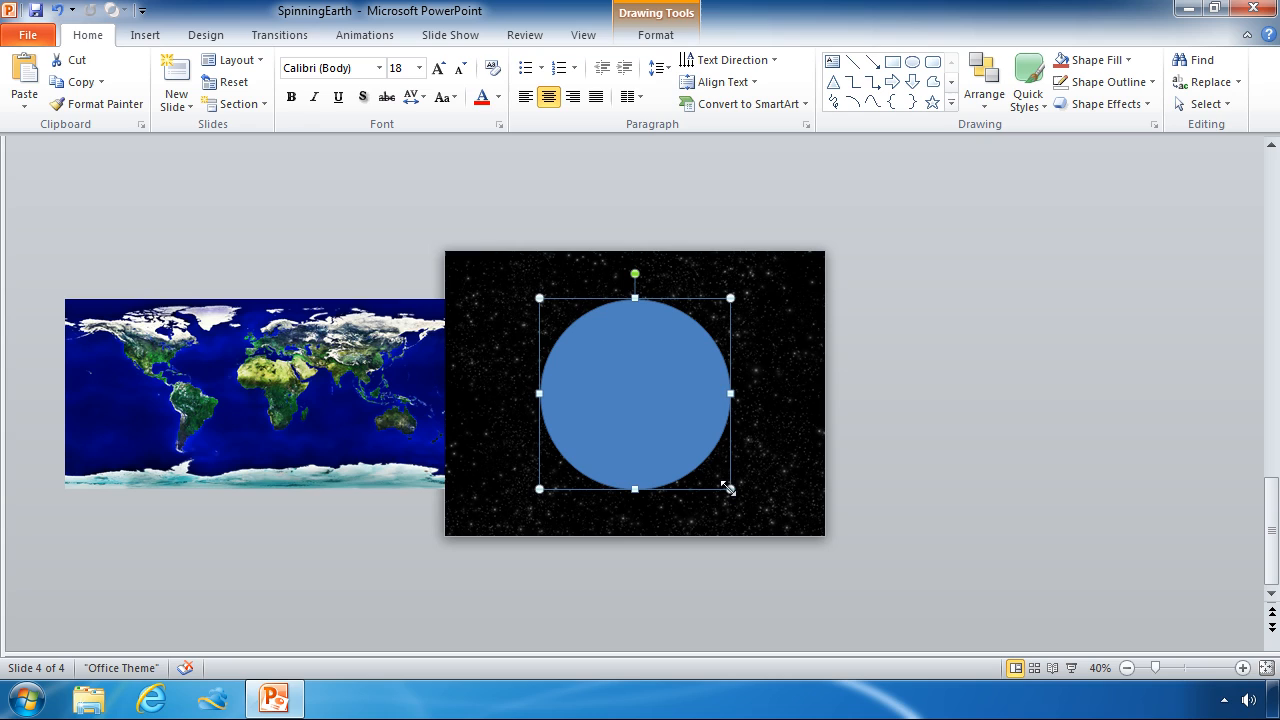
mouse_move(688, 430)
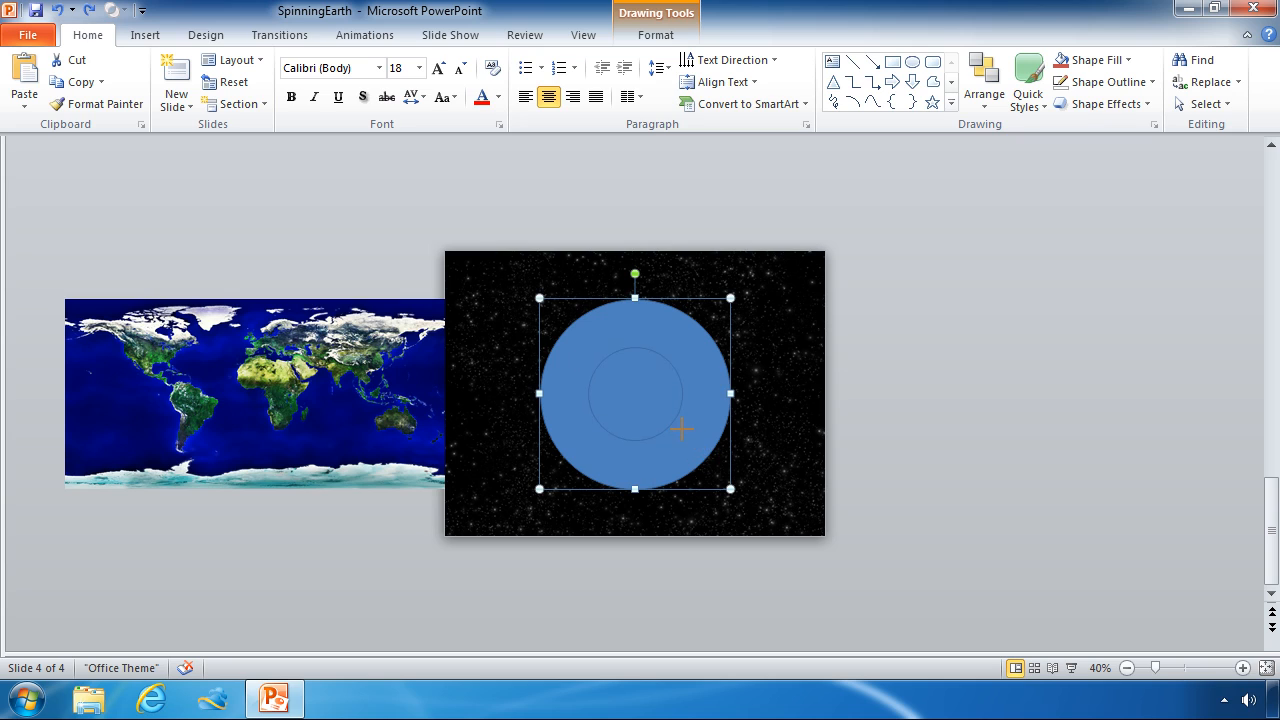
mouse_move(690, 448)
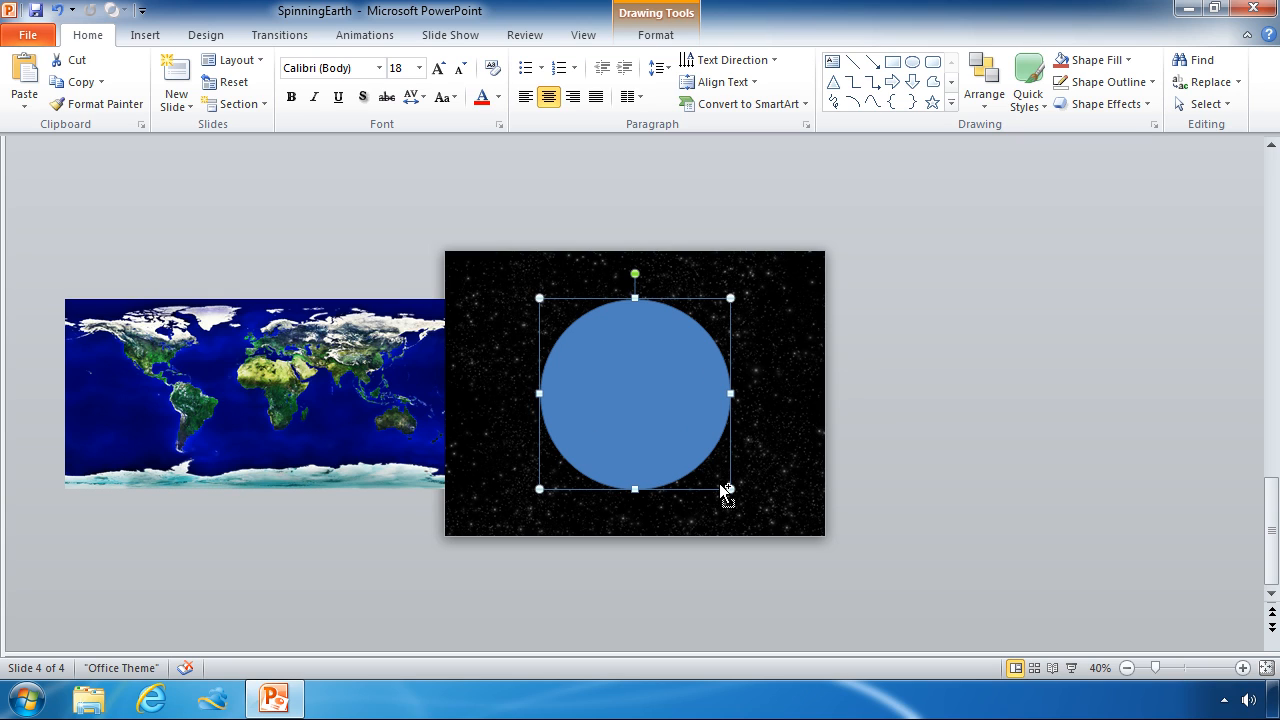
mouse_move(716, 487)
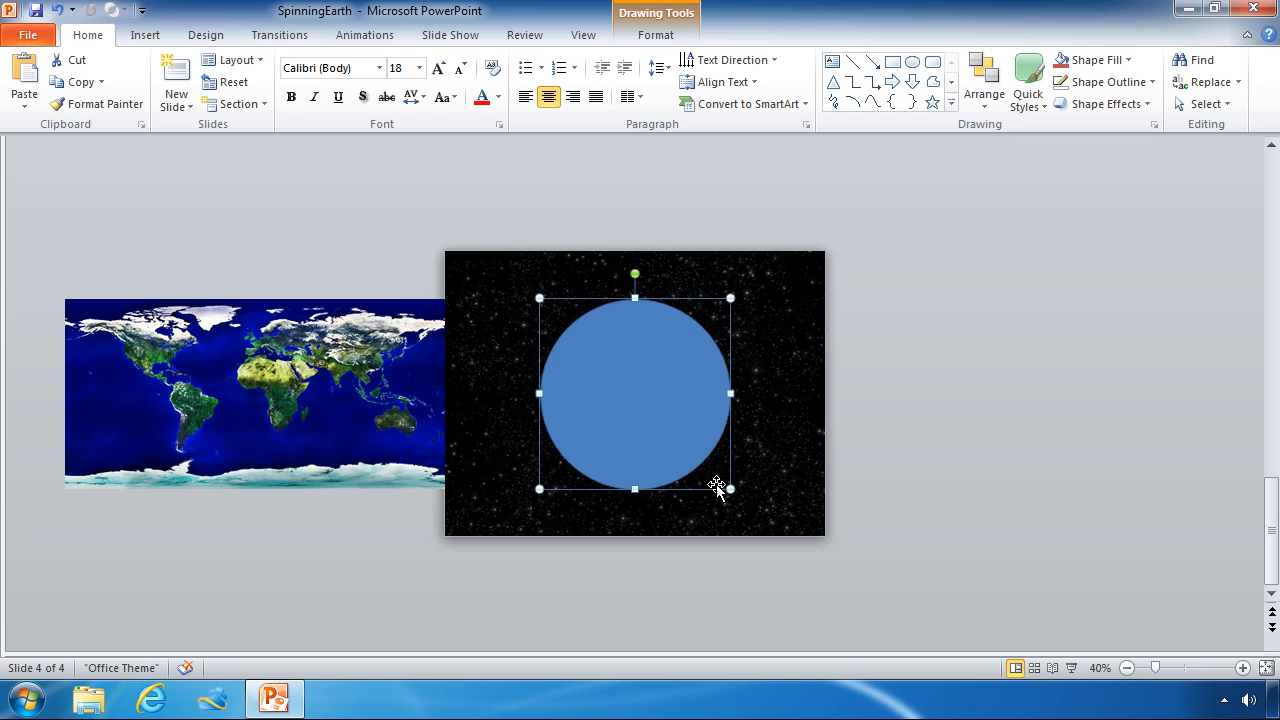
Step: Show the Drawing Tools Format tab for the selected blue circle
left_click(655, 35)
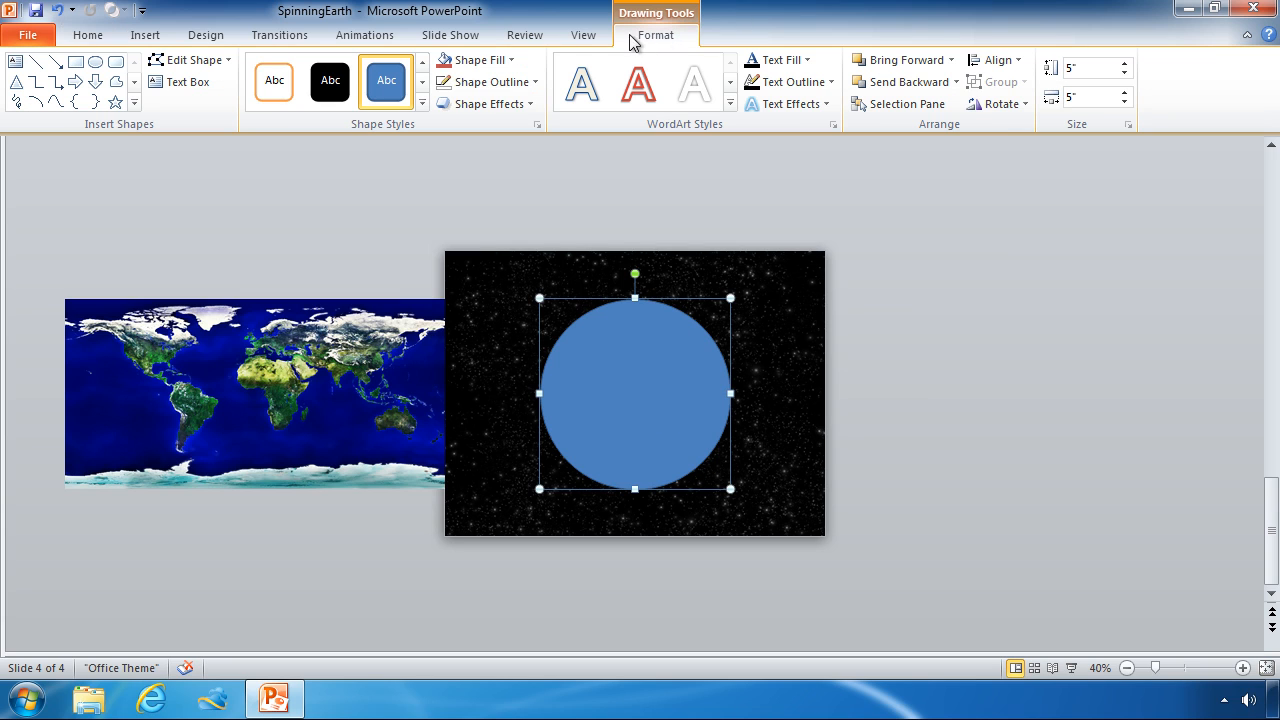
mouse_move(447, 82)
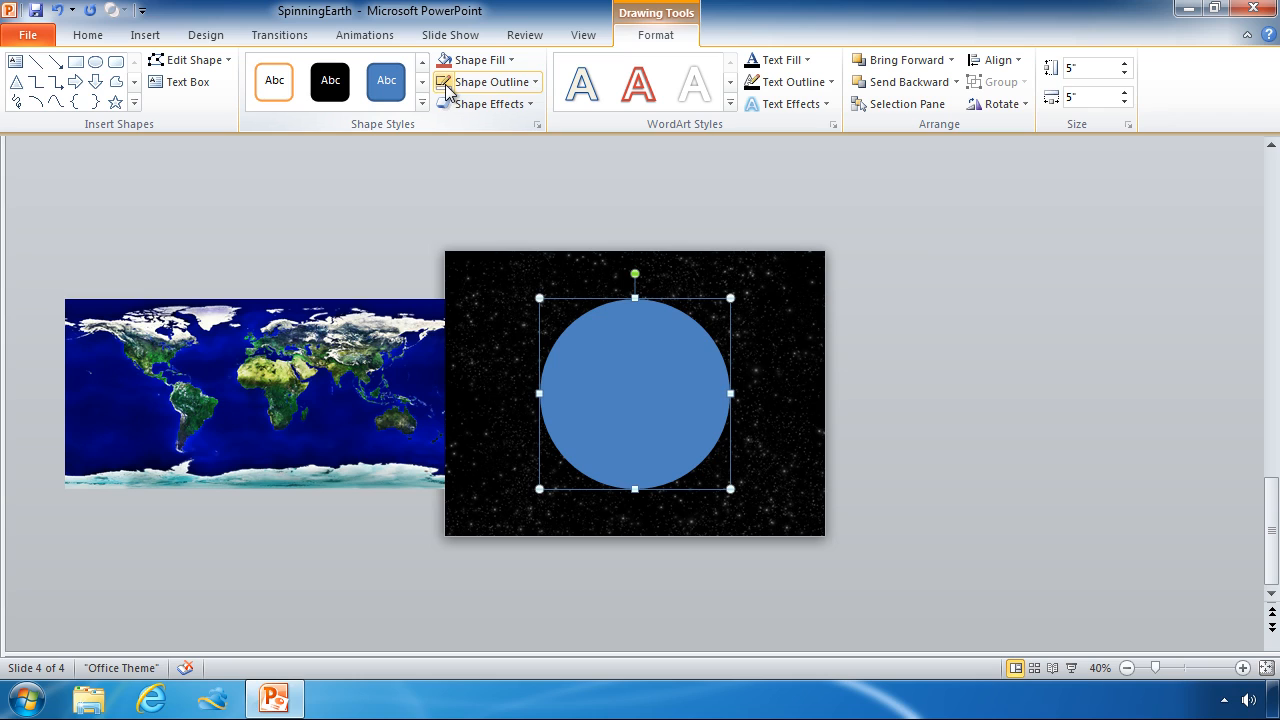
mouse_move(450, 92)
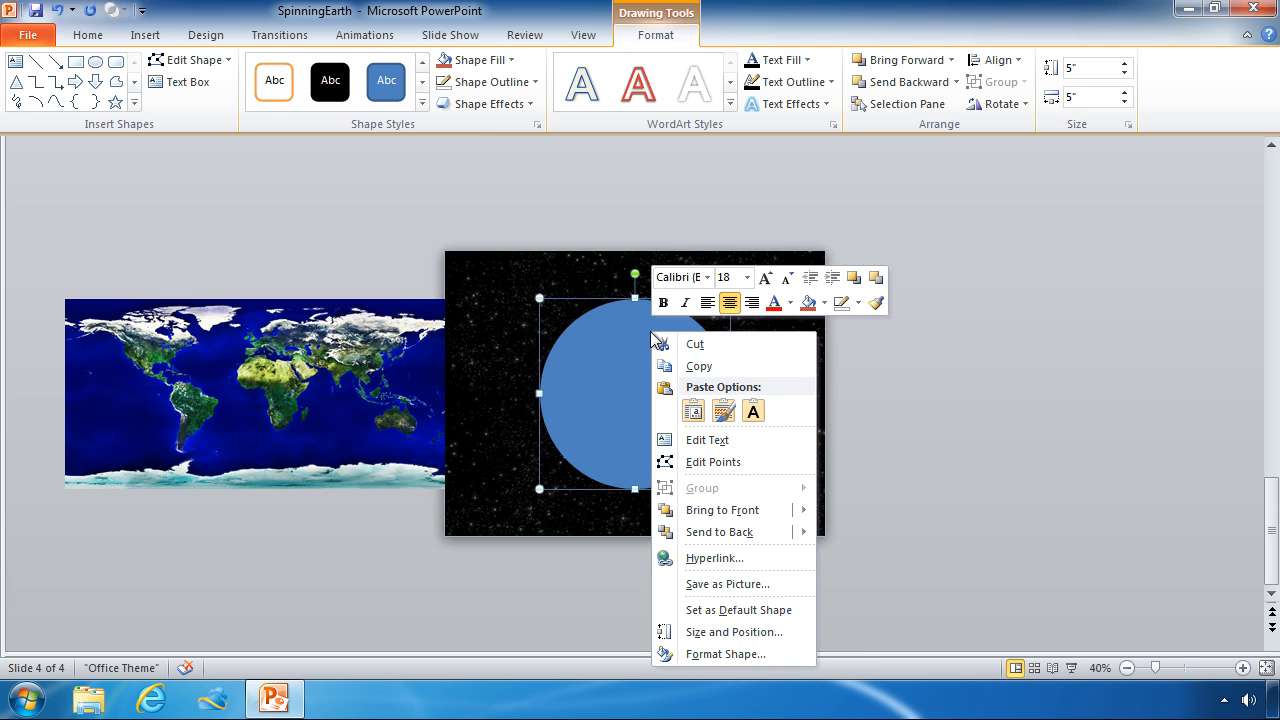
mouse_move(715, 654)
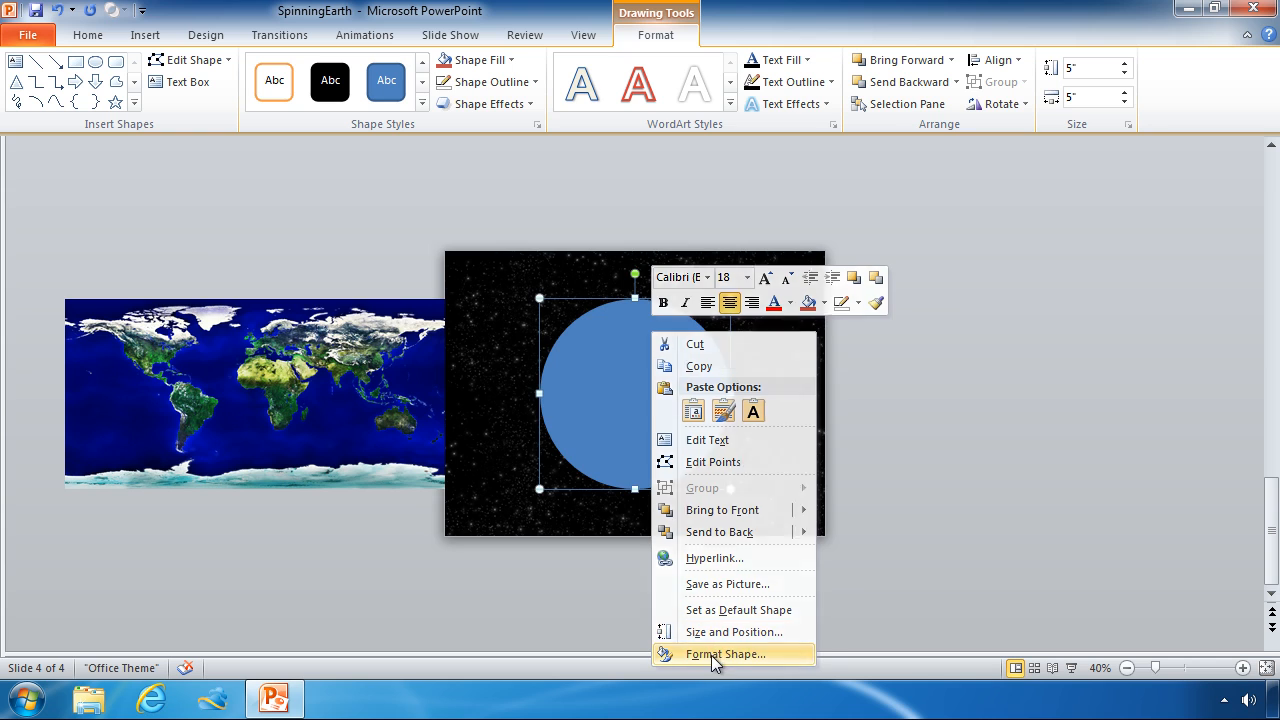
Step: In Format Shape, change the circle's solid blue fill to a gradient fill and browse gradient types
left_click(724, 653)
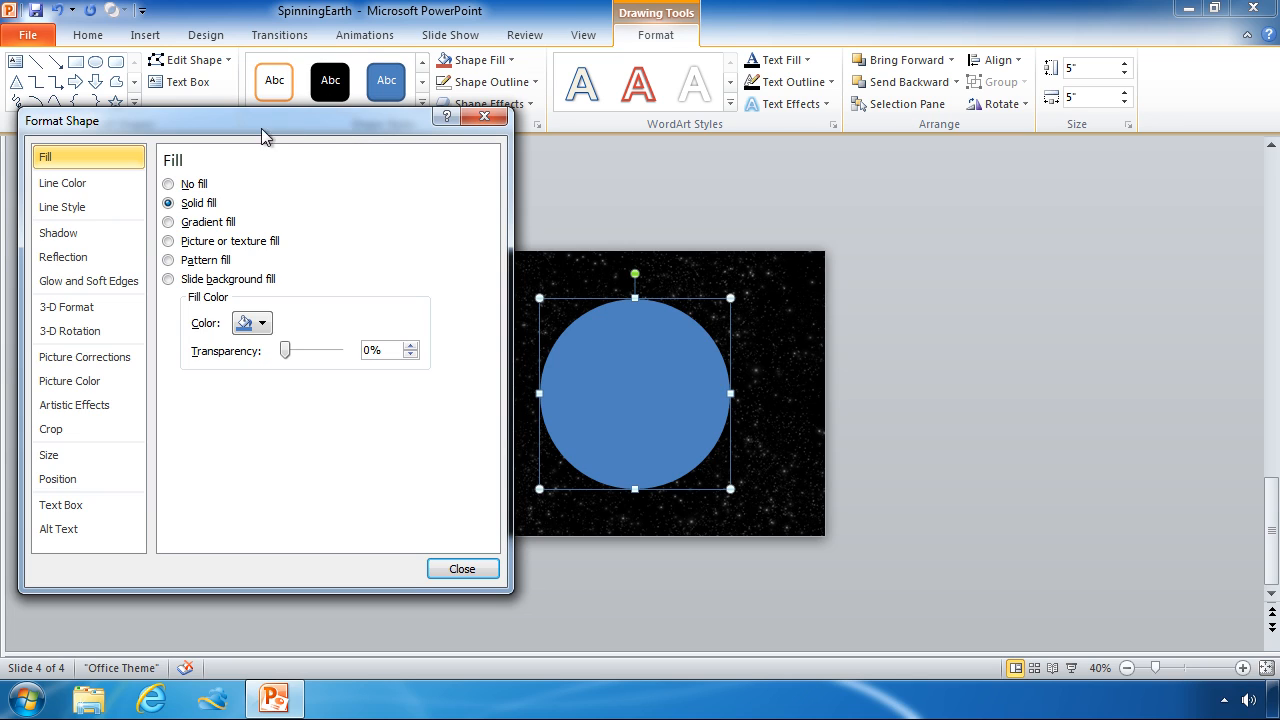
left_click(168, 222)
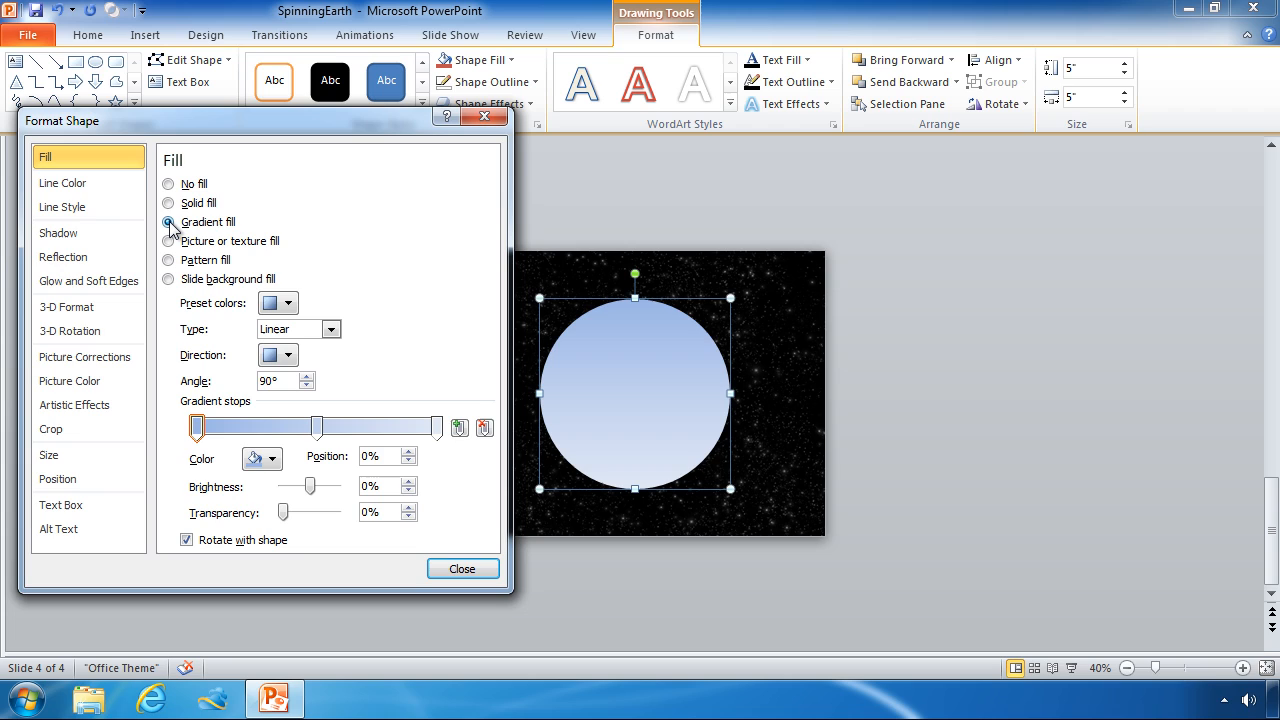
mouse_move(172, 228)
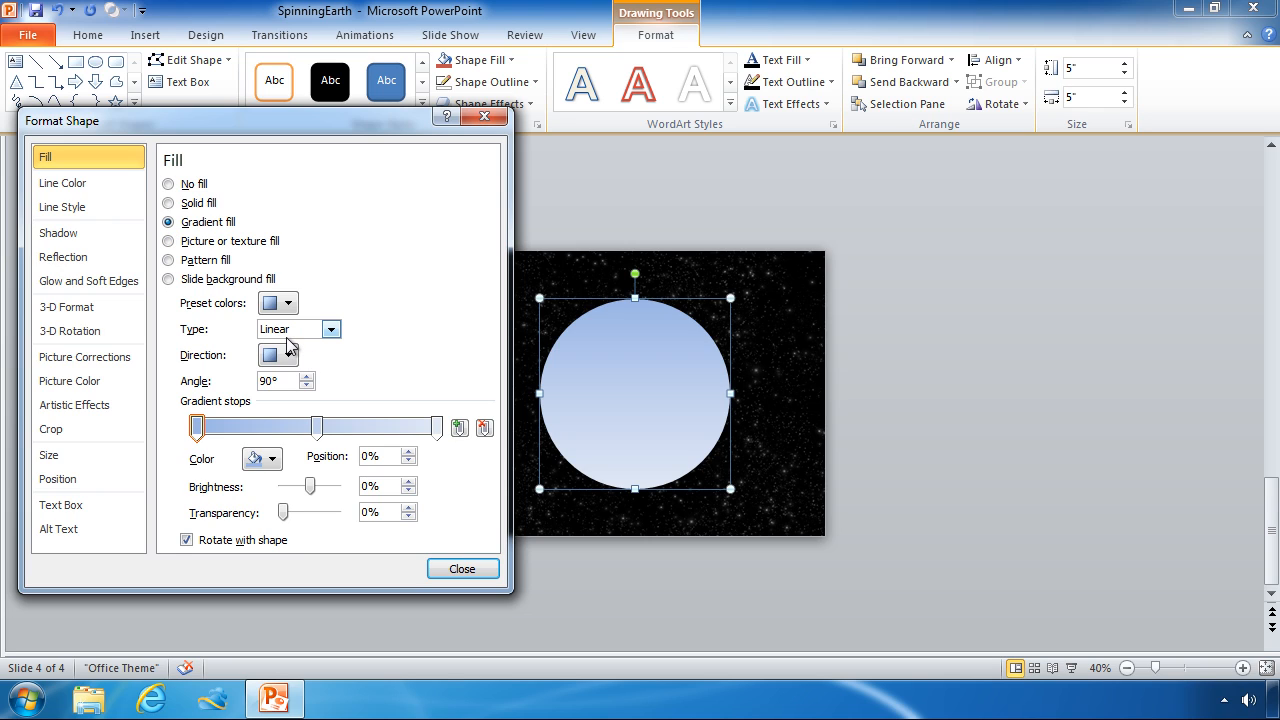
left_click(290, 356)
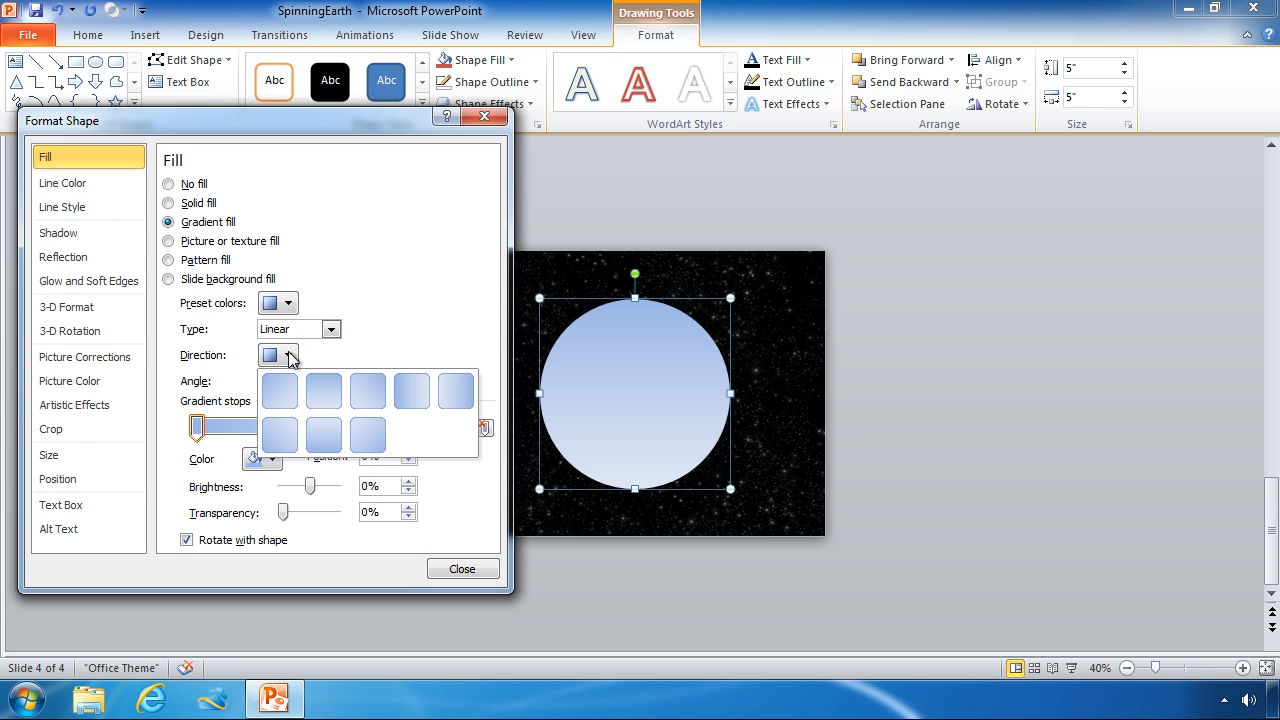
mouse_move(368, 390)
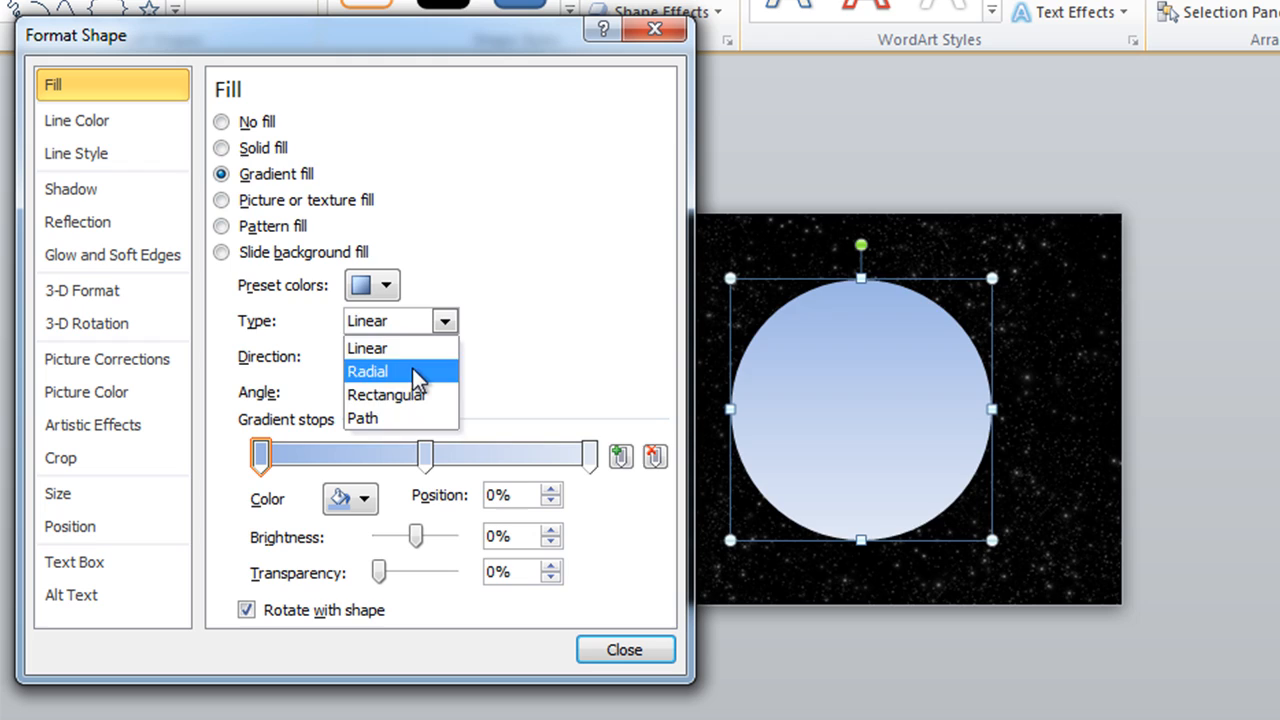
Step: Set the gradient Type to Radial with the From Center direction
left_click(368, 371)
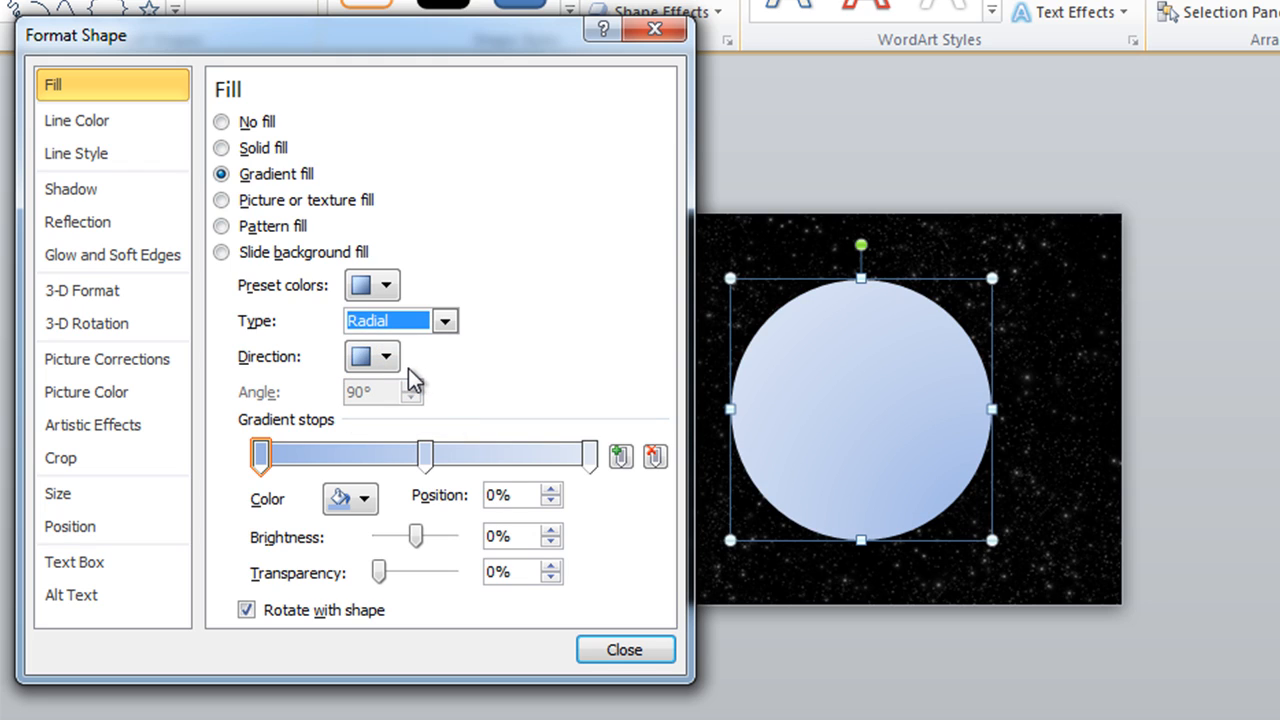
mouse_move(715, 310)
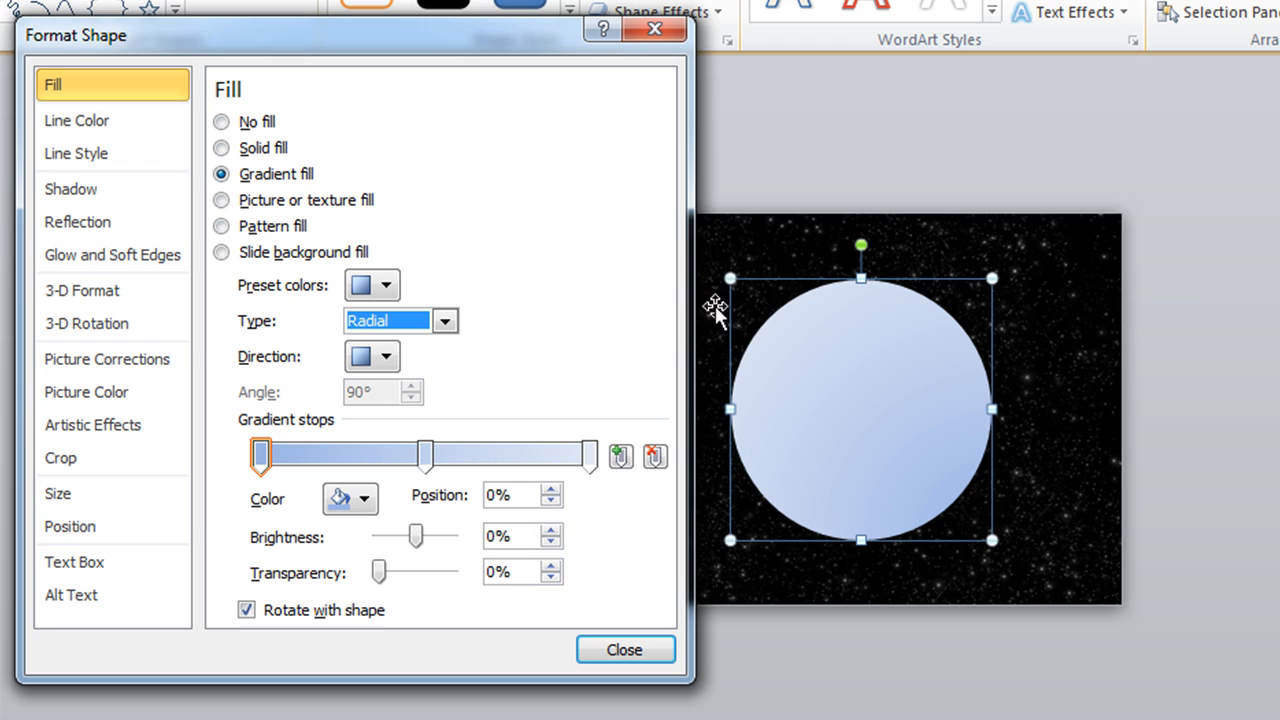
mouse_move(843, 362)
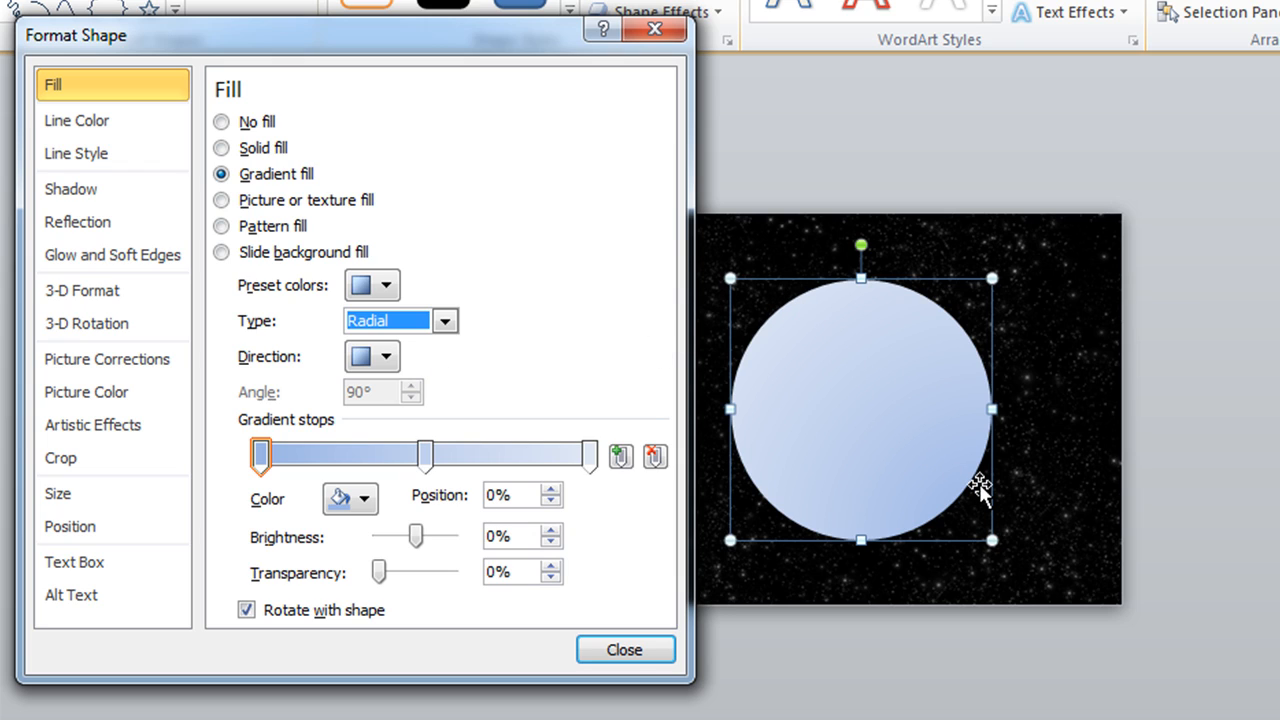
left_click(385, 356)
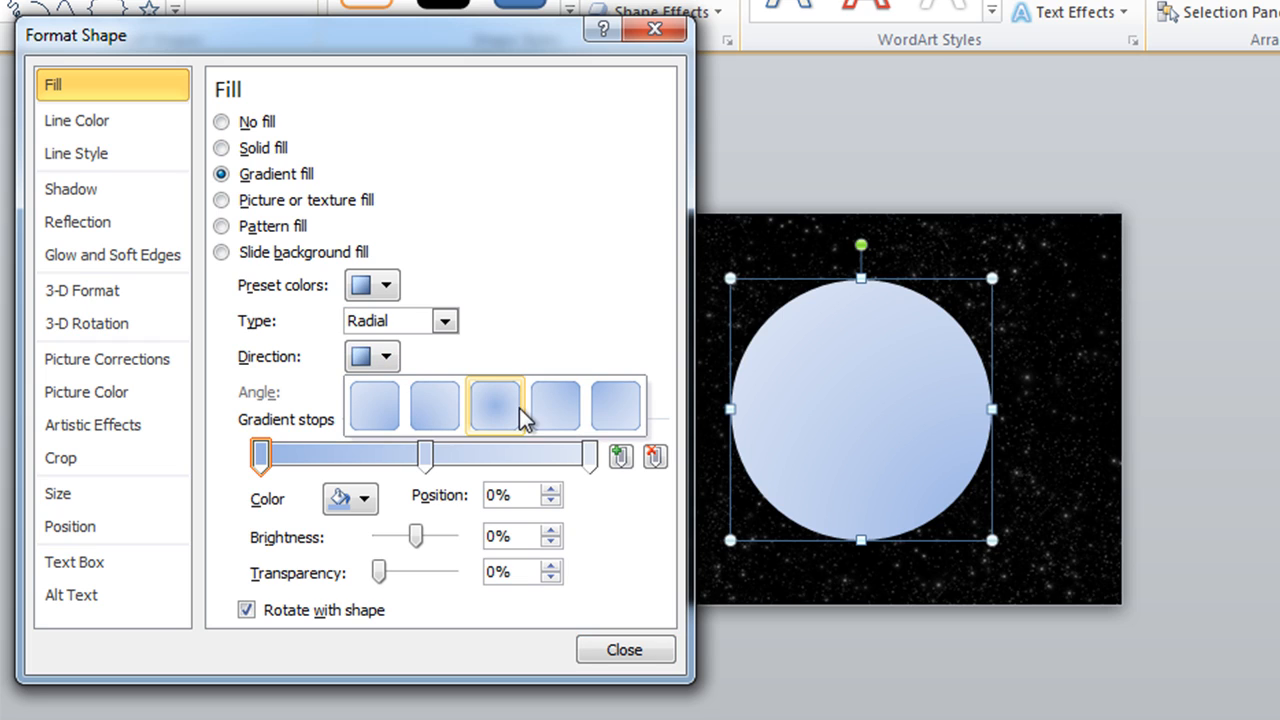
mouse_move(495, 405)
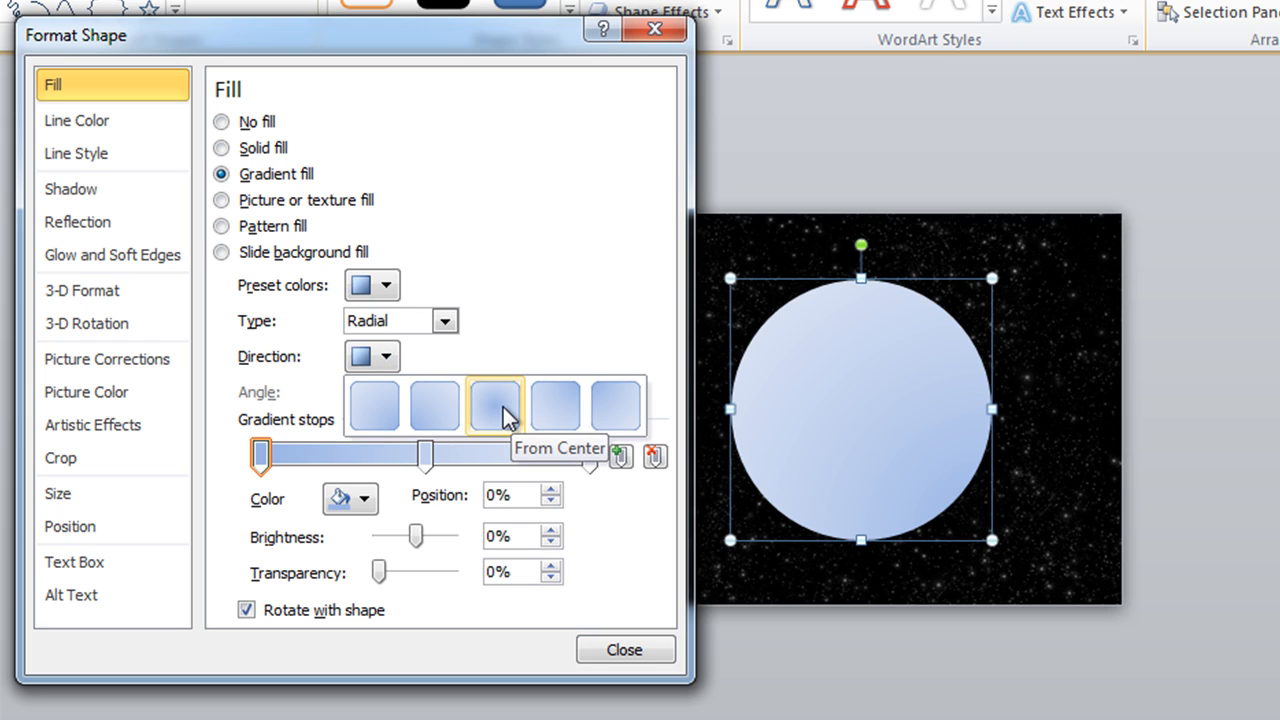
left_click(494, 406)
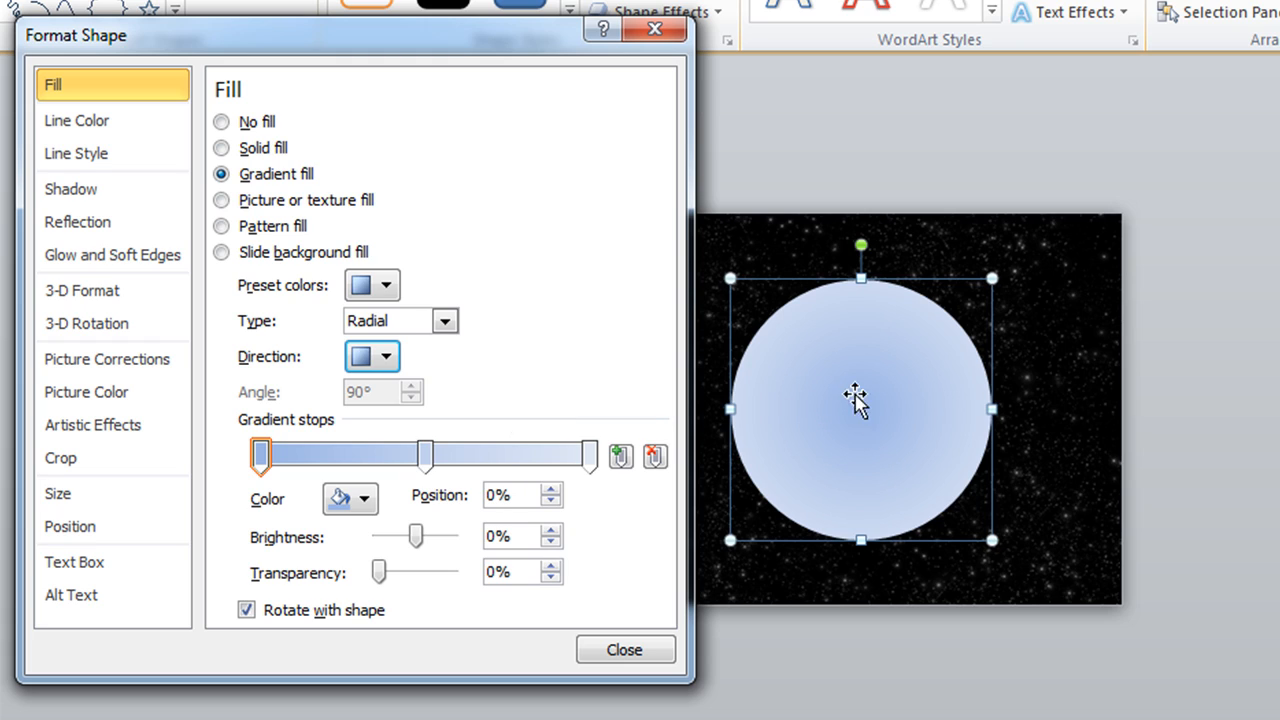
mouse_move(868, 412)
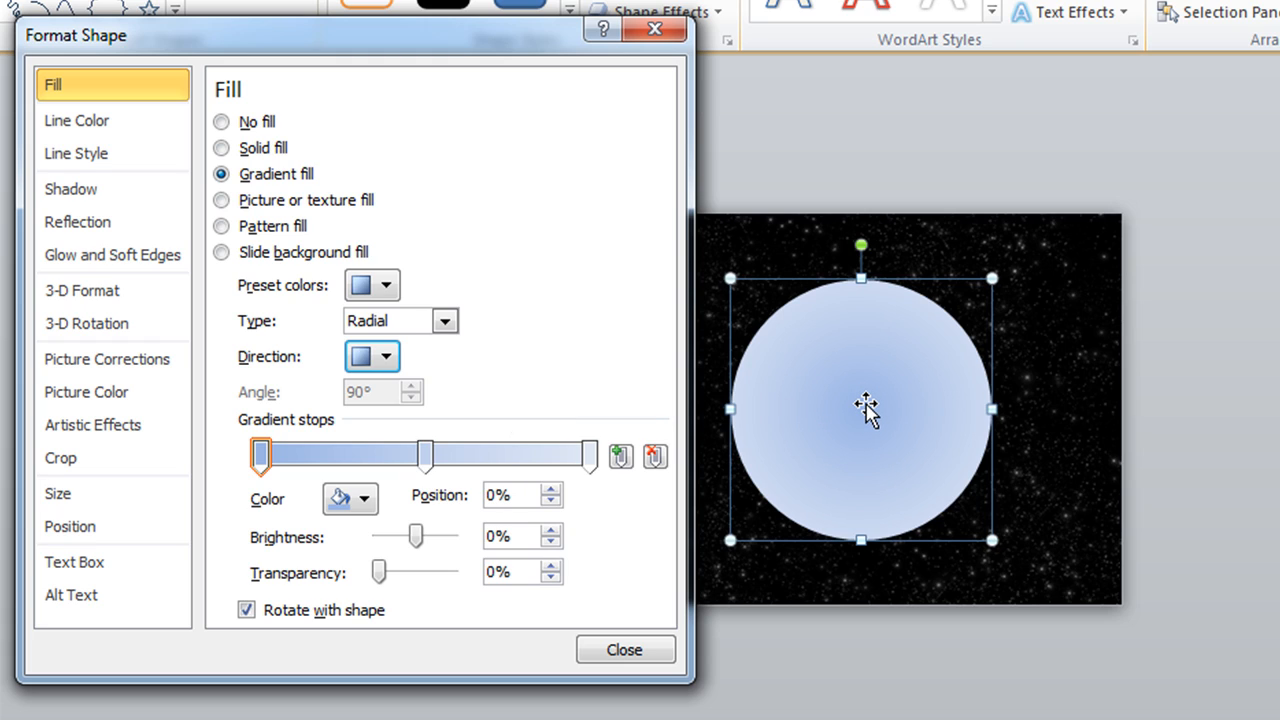
mouse_move(878, 298)
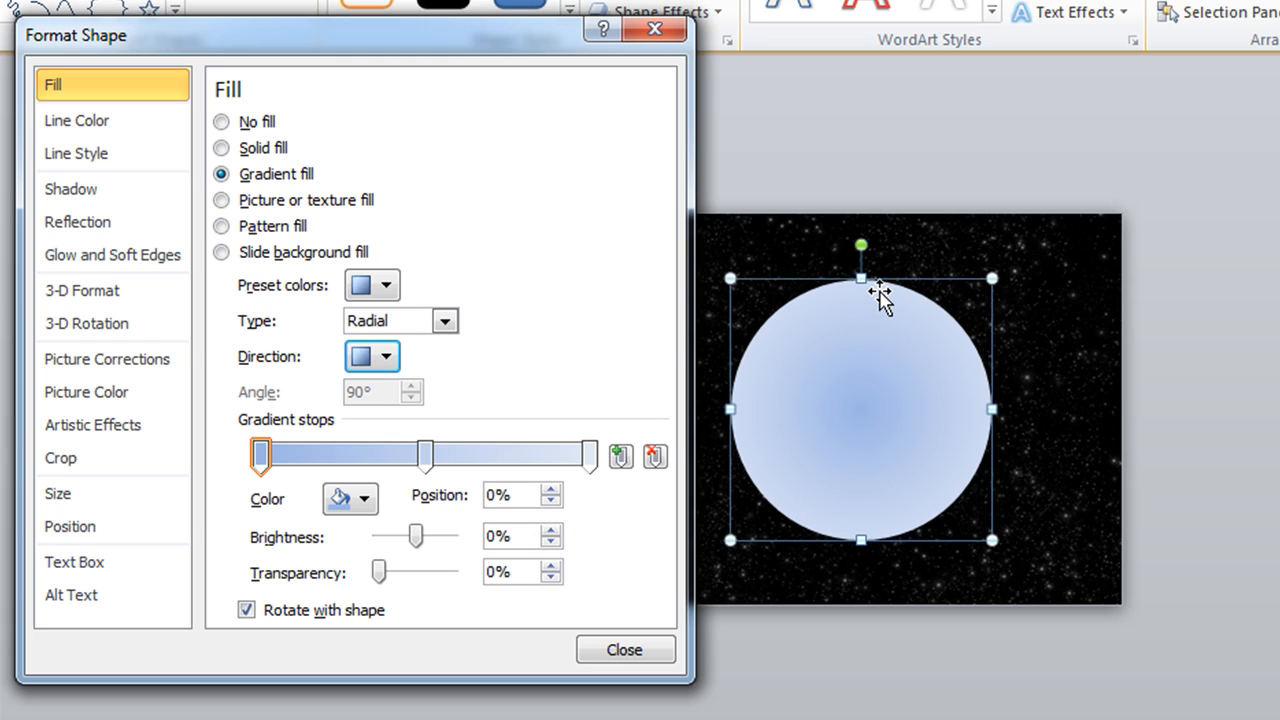
mouse_move(882, 298)
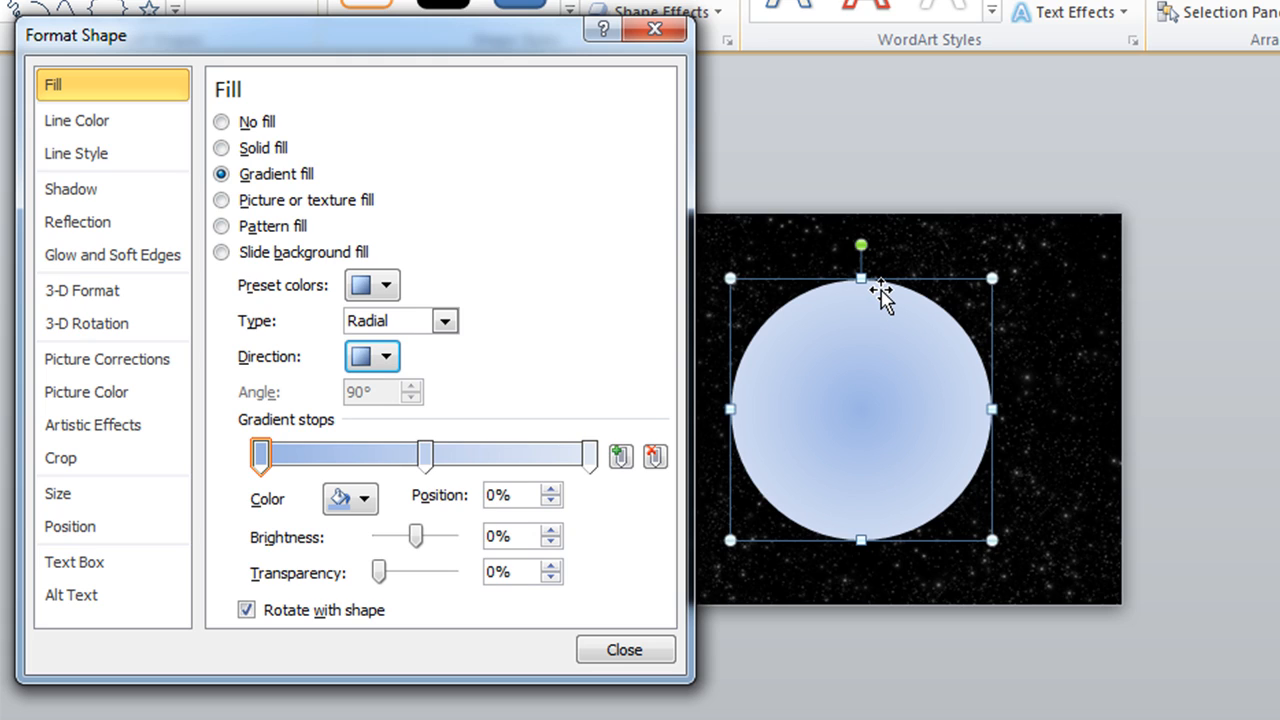
left_click(261, 456)
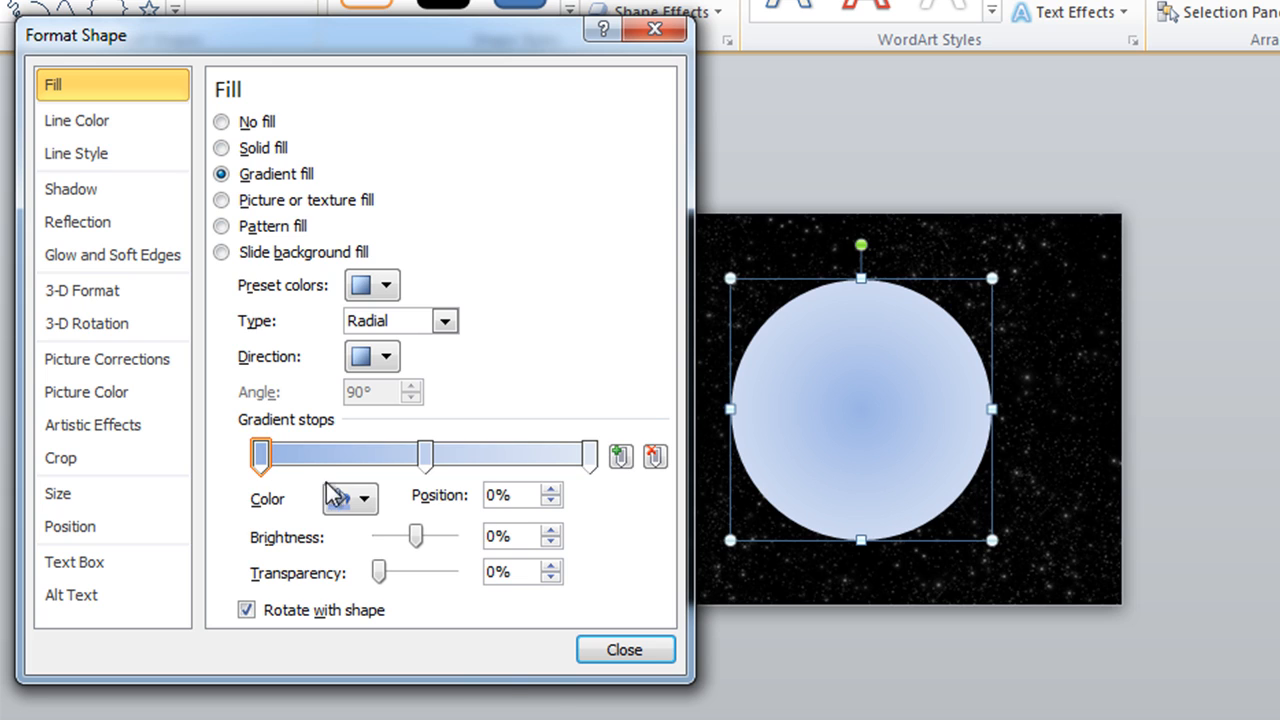
Step: Color the circle's gradient stops Black, Text 1
left_click(340, 499)
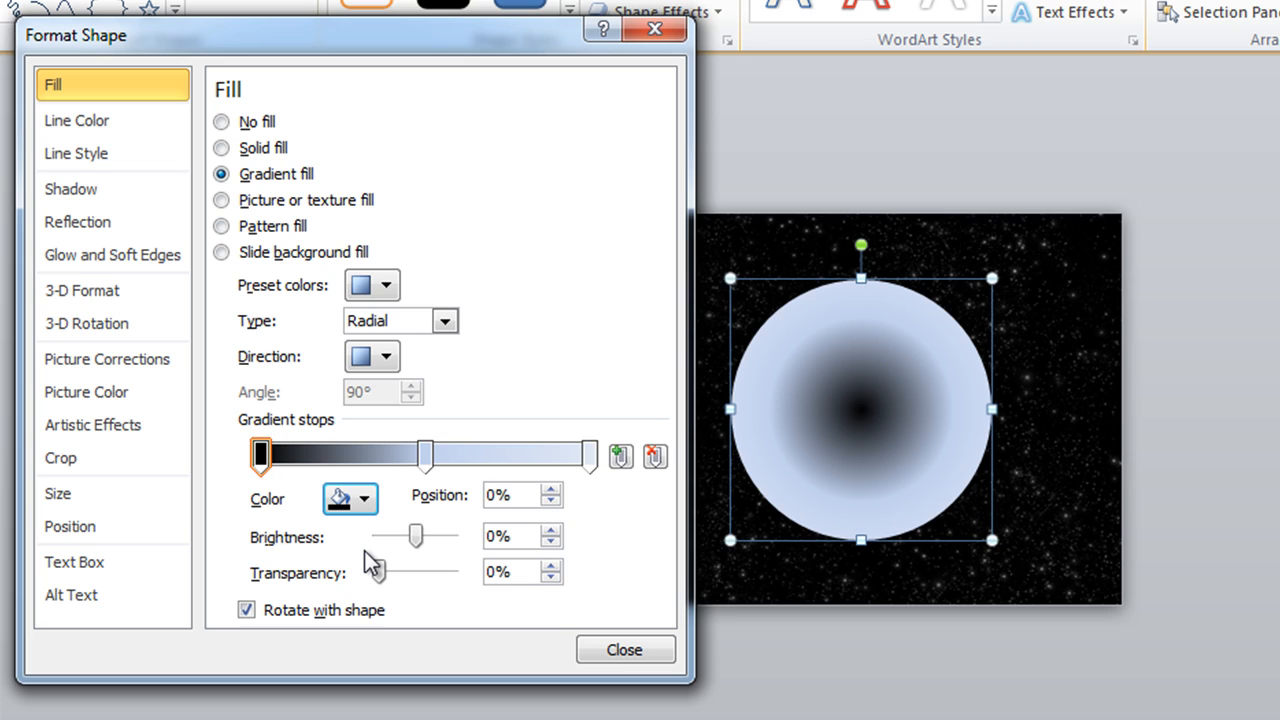
left_click_drag(261, 455, 423, 455)
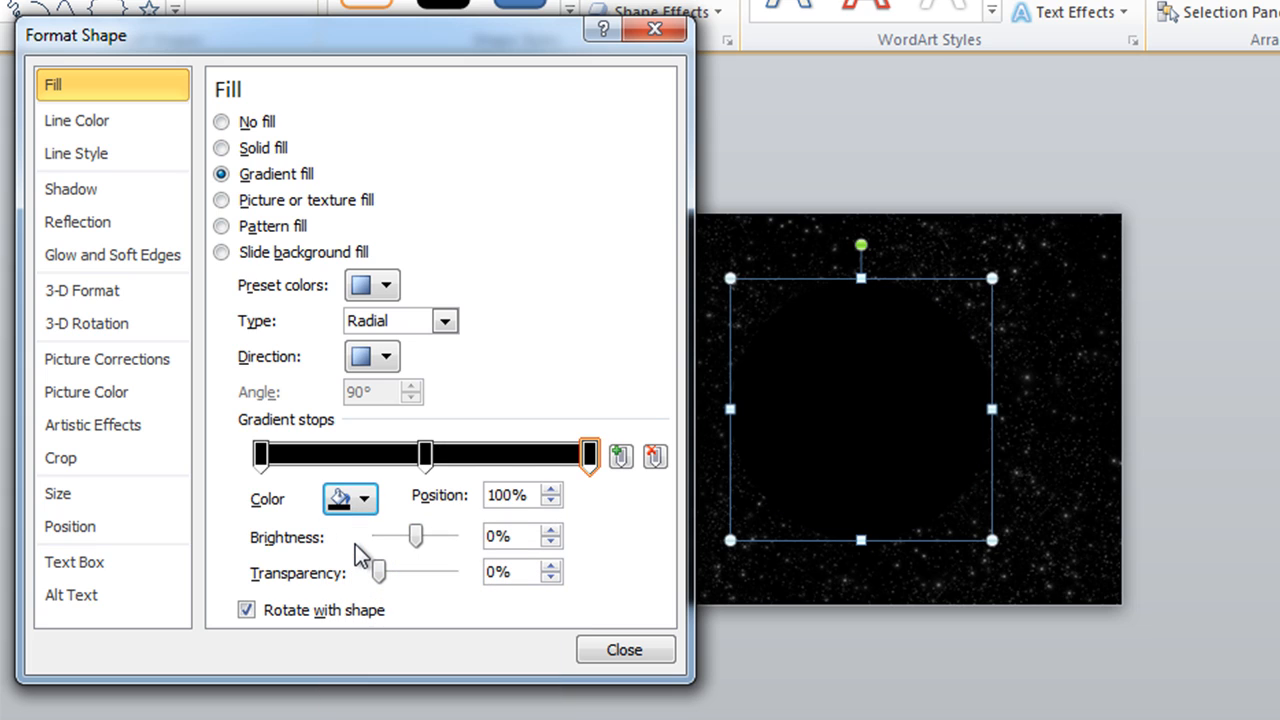
mouse_move(360, 555)
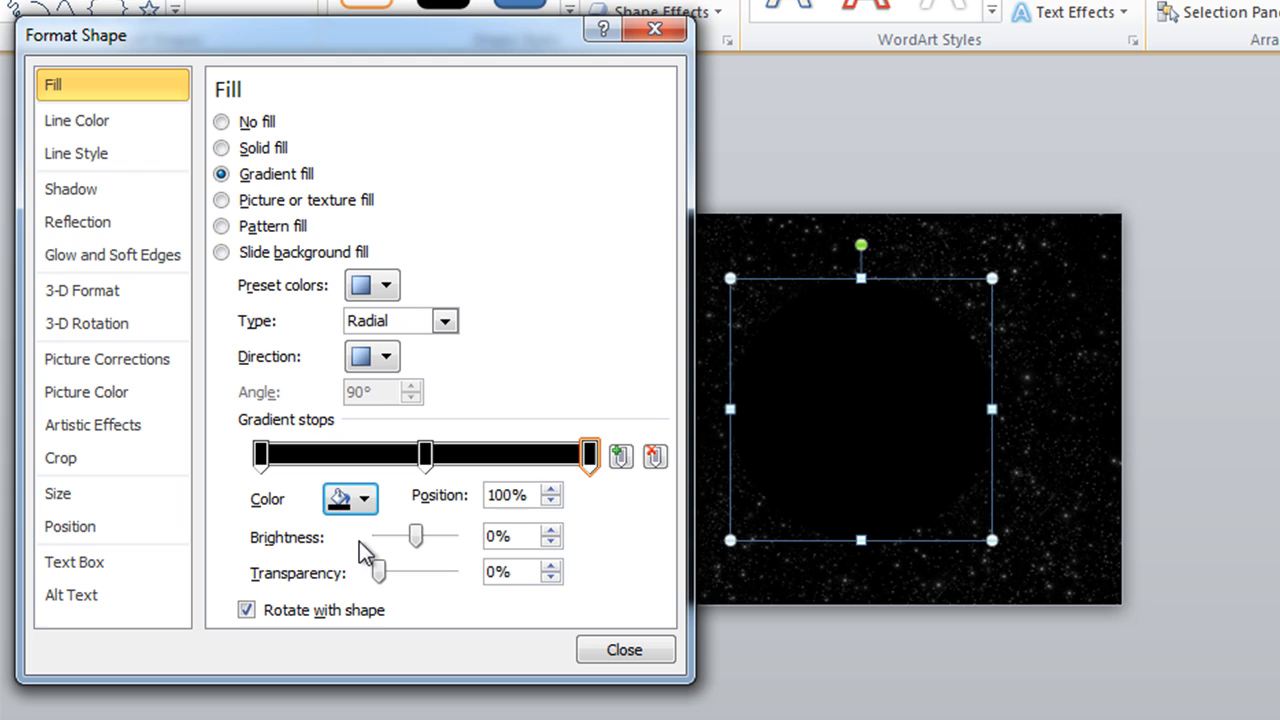
left_click(261, 455)
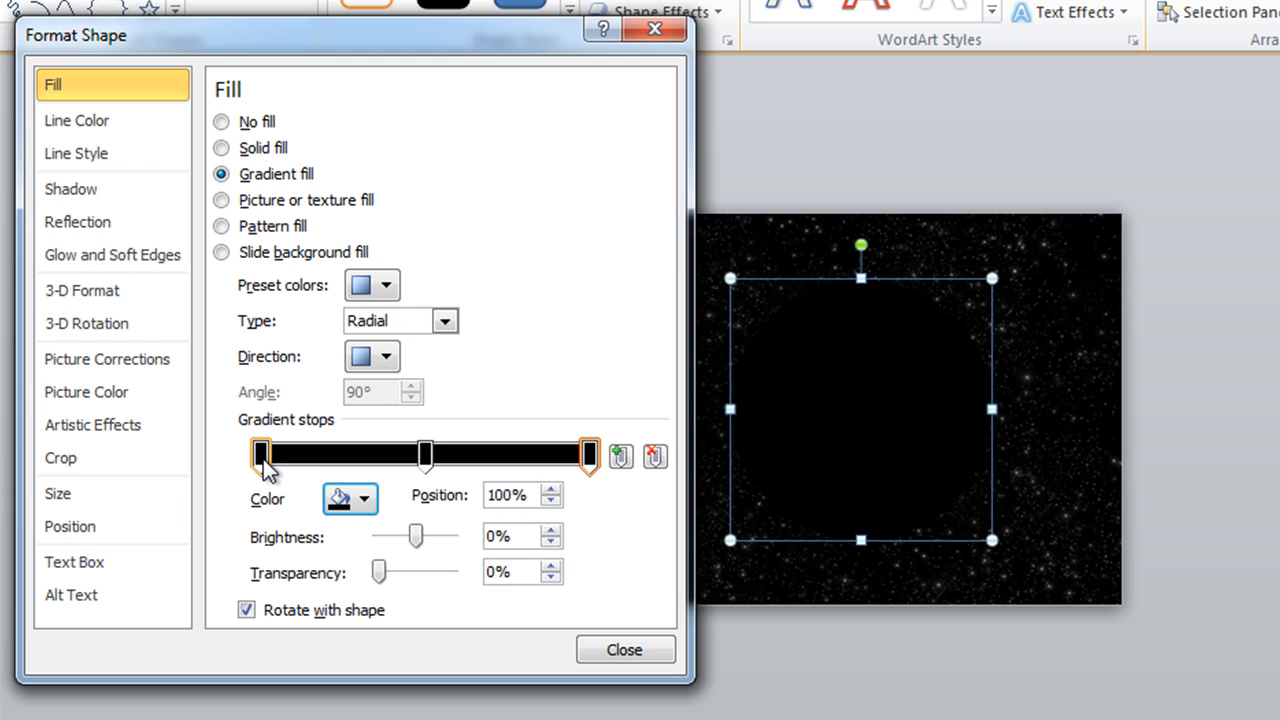
mouse_move(262, 456)
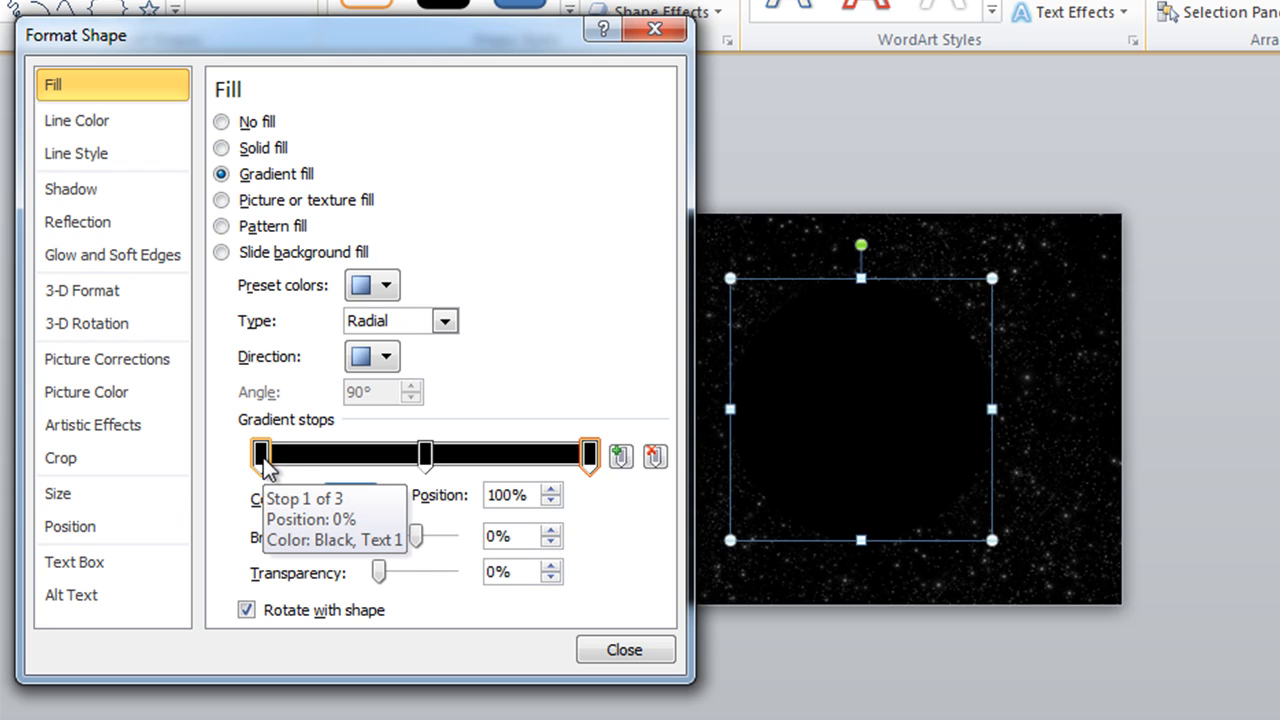
Step: Give gradient stop 1 100% transparency and stop 2 about 51% transparency
left_click(261, 455)
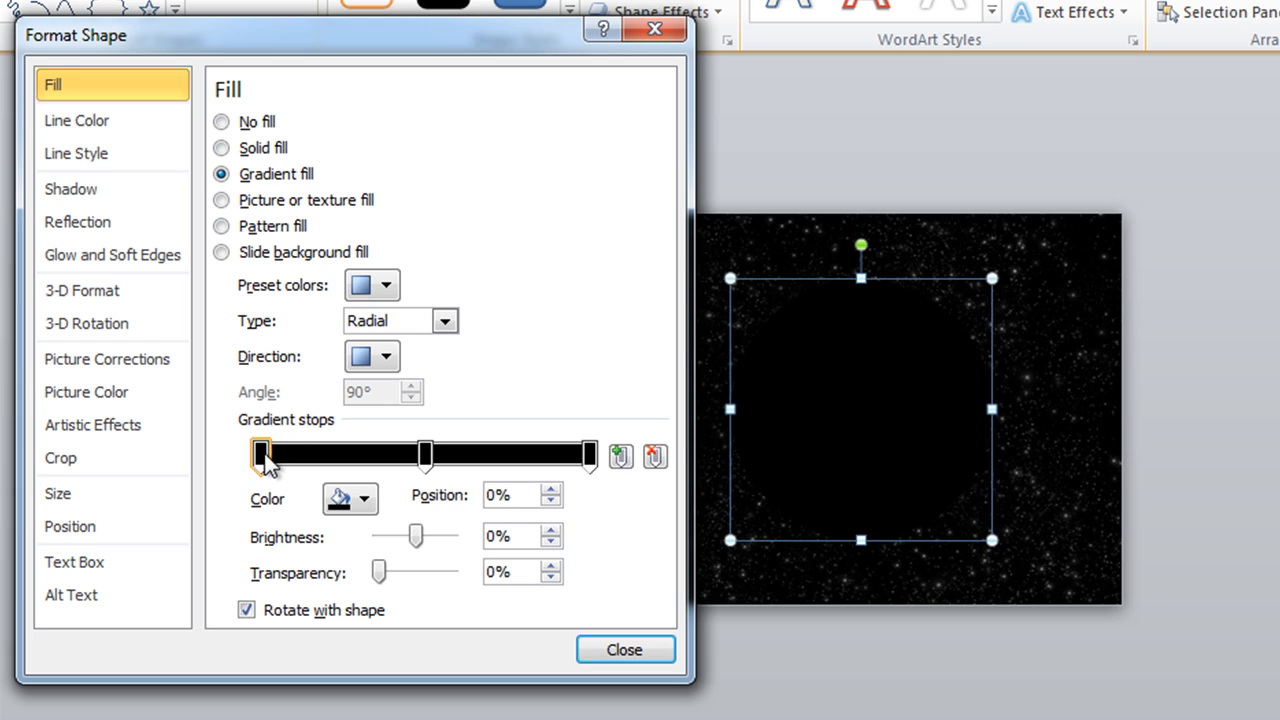
mouse_move(262, 453)
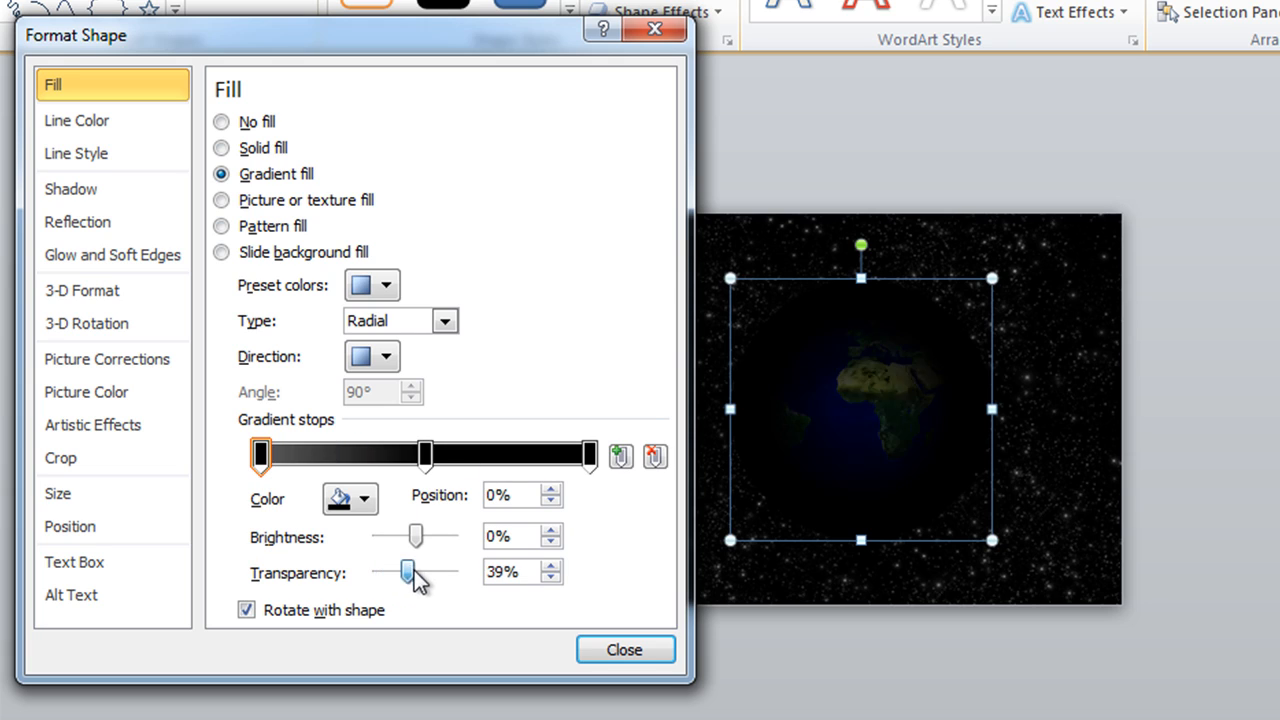
left_click_drag(407, 572, 448, 572)
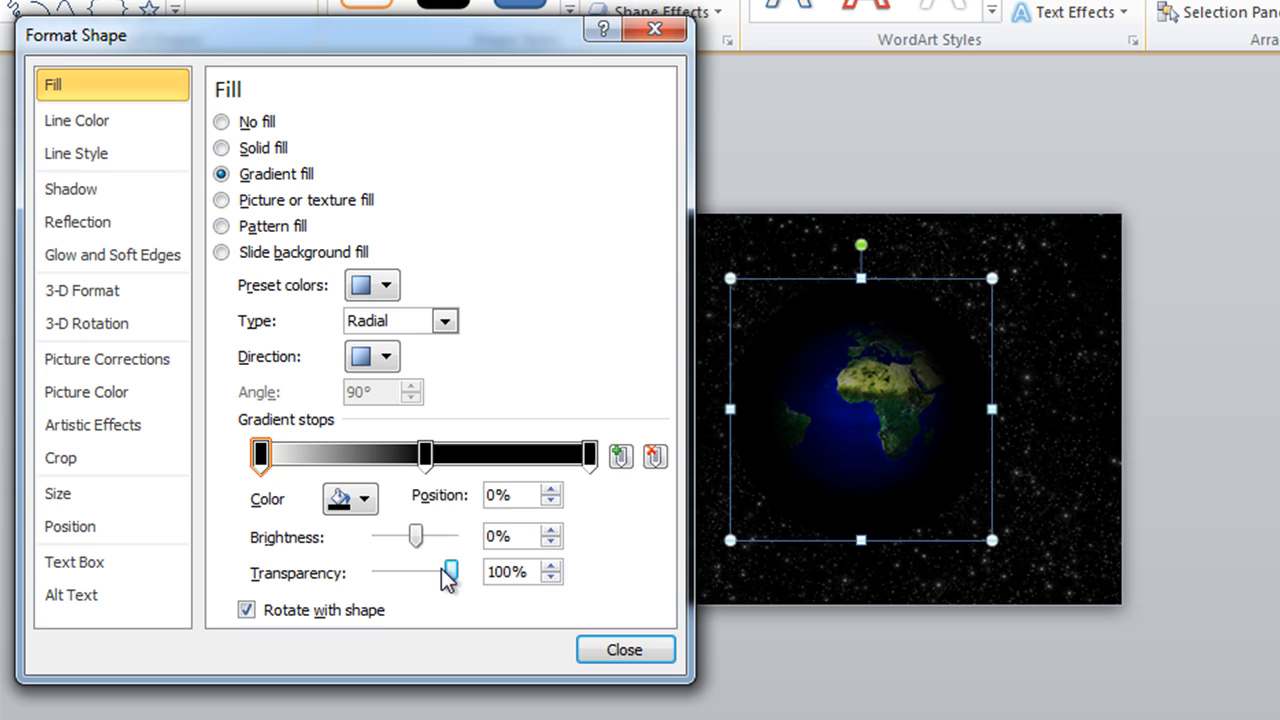
left_click(425, 455)
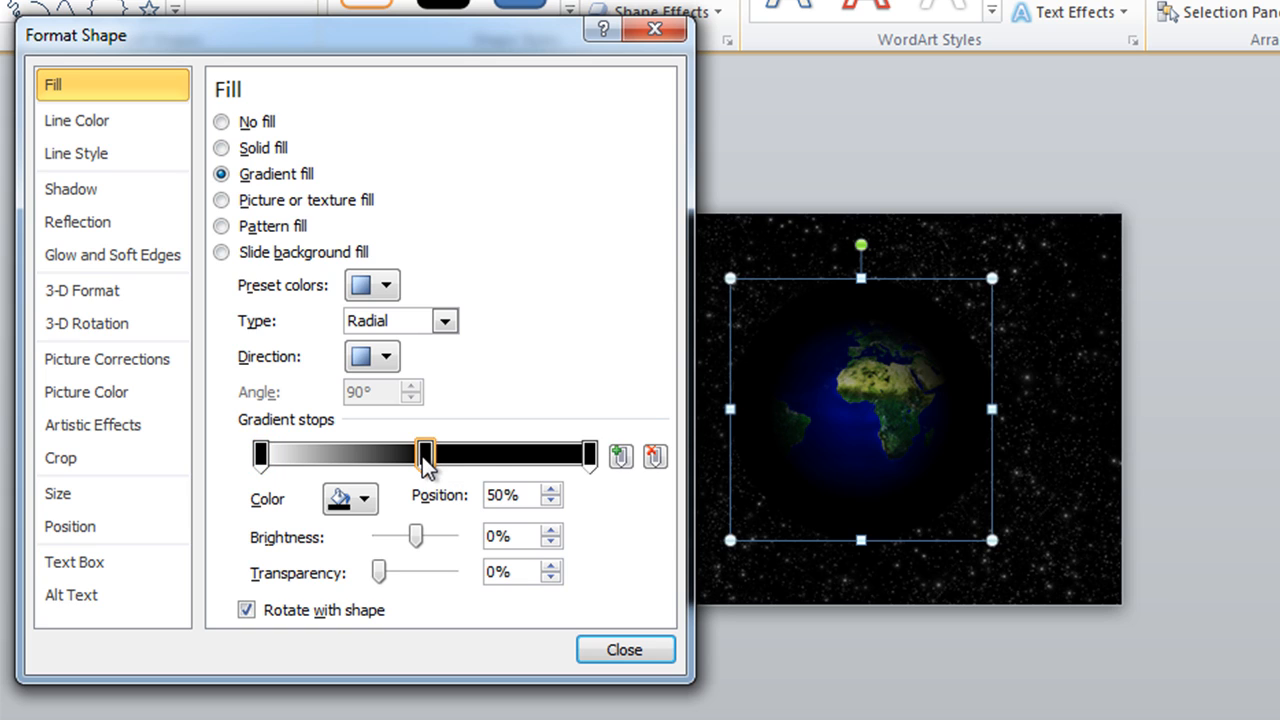
left_click_drag(380, 572, 402, 572)
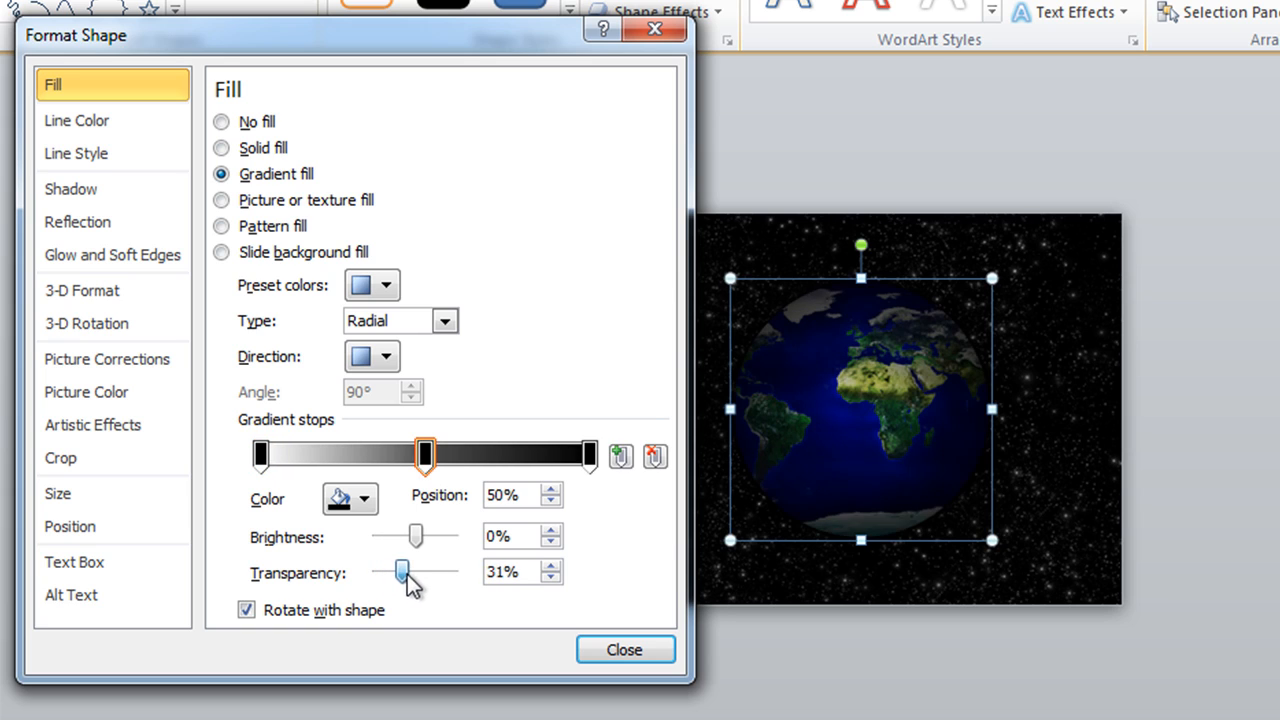
left_click_drag(402, 577, 418, 577)
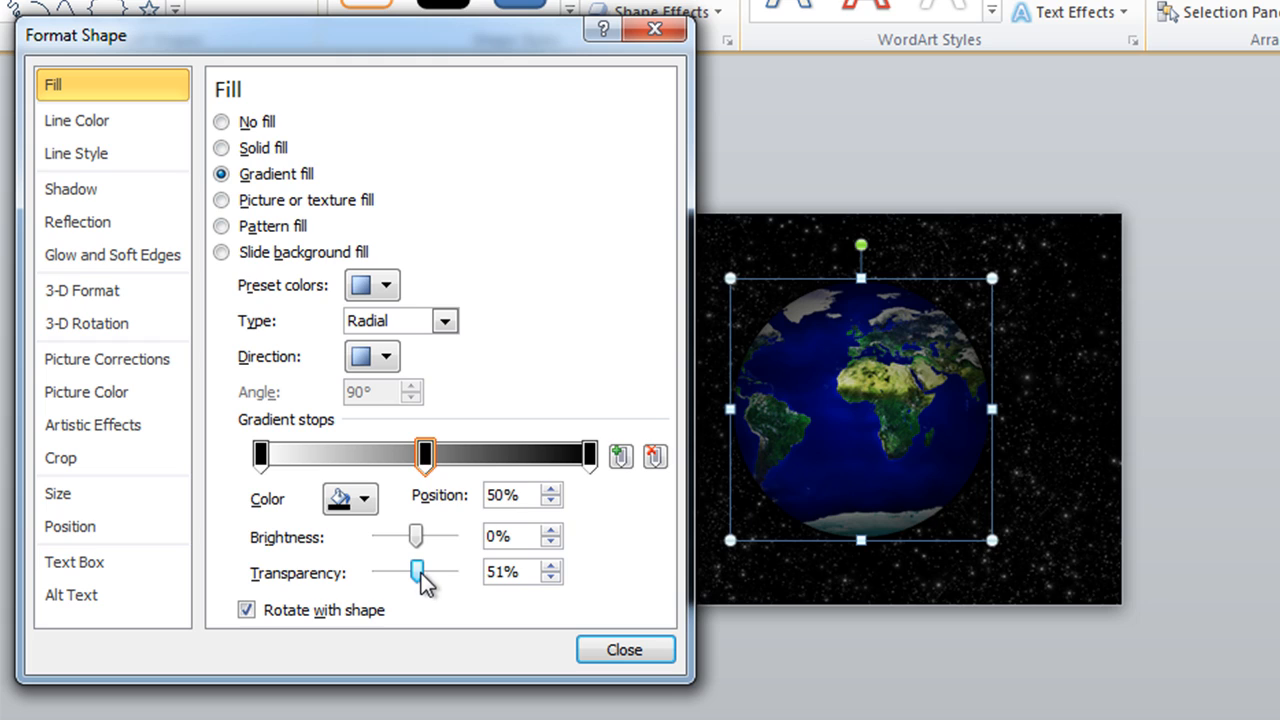
mouse_move(620, 498)
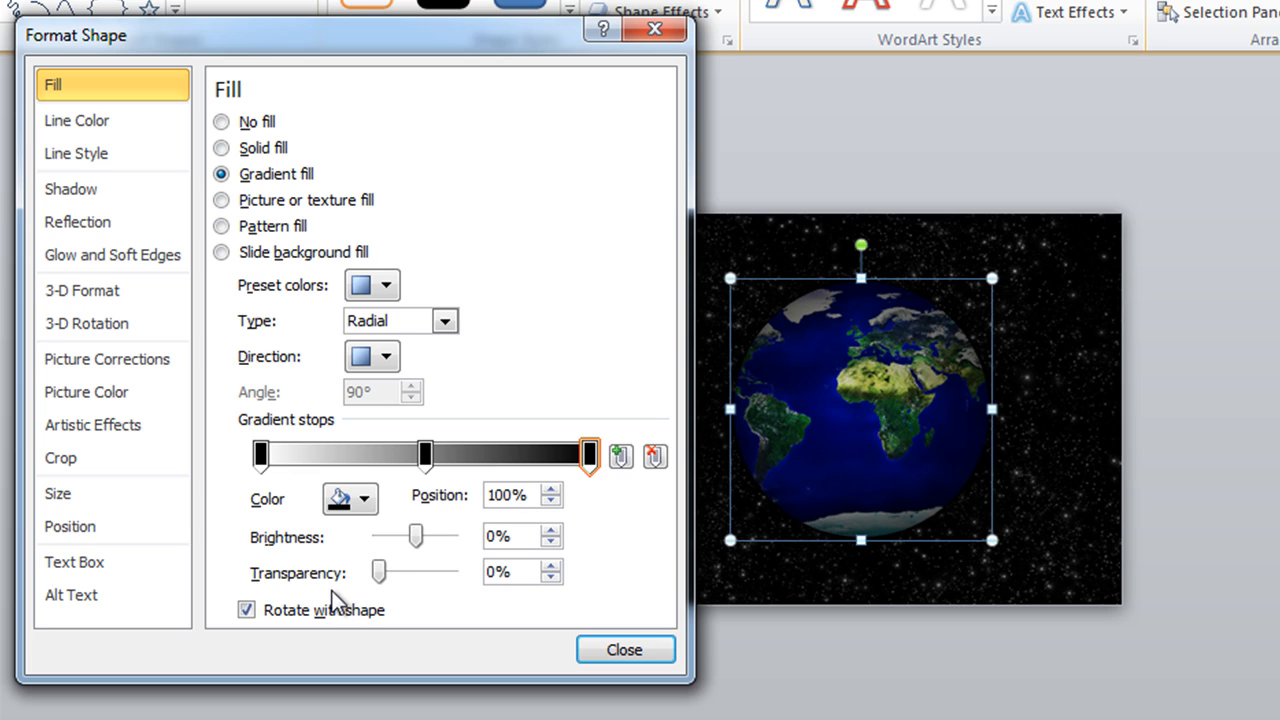
mouse_move(328, 600)
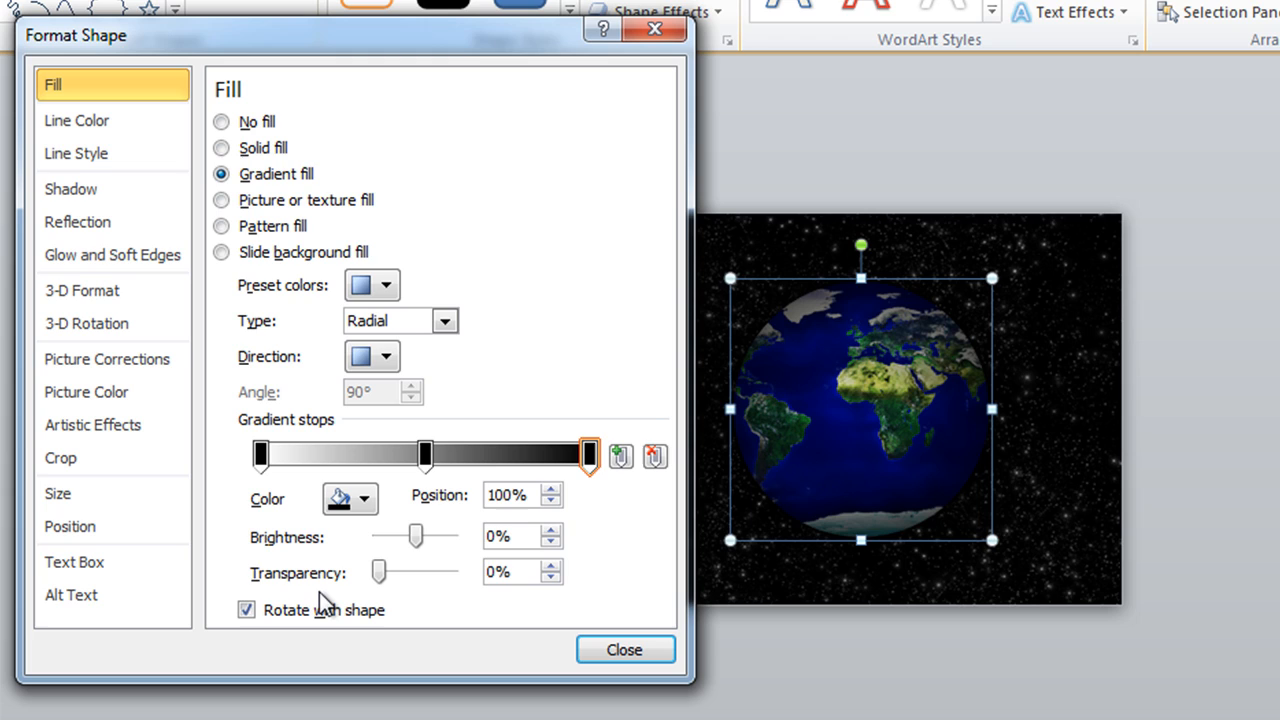
mouse_move(322, 602)
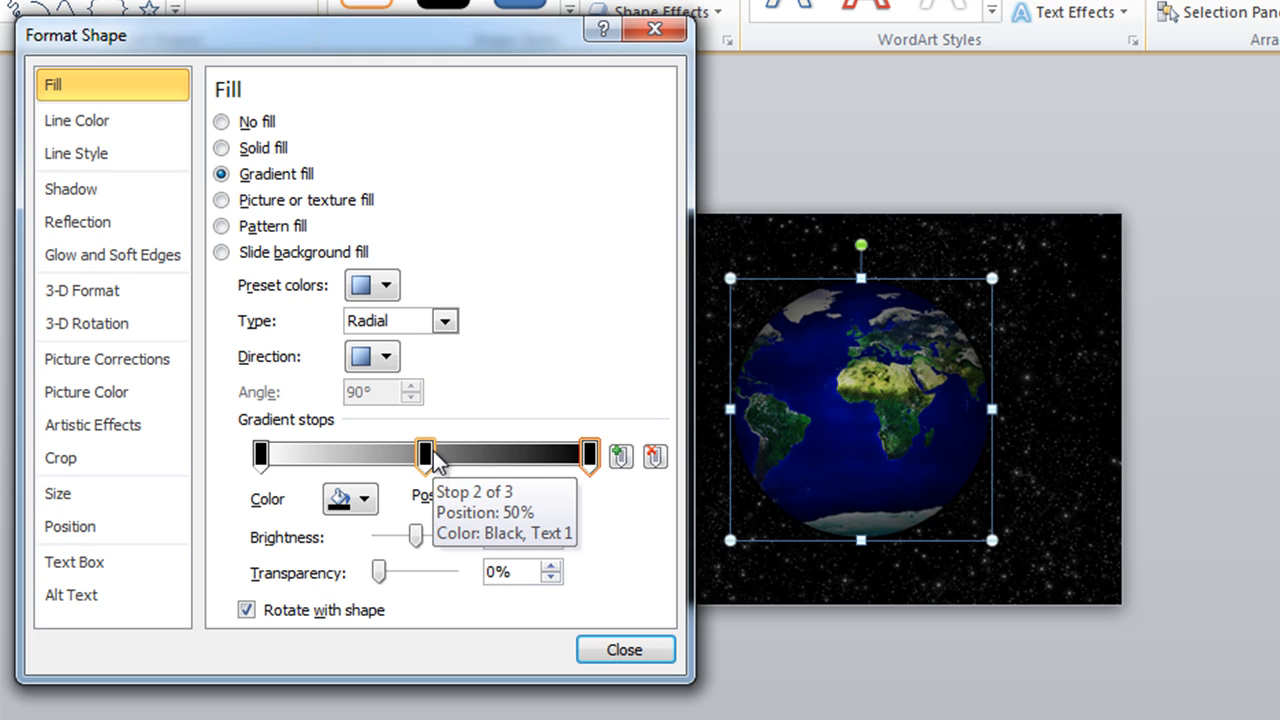
Step: Move stop 2 to 60%, add a black stop at 76%, and close Format Shape
left_click_drag(425, 453, 447, 453)
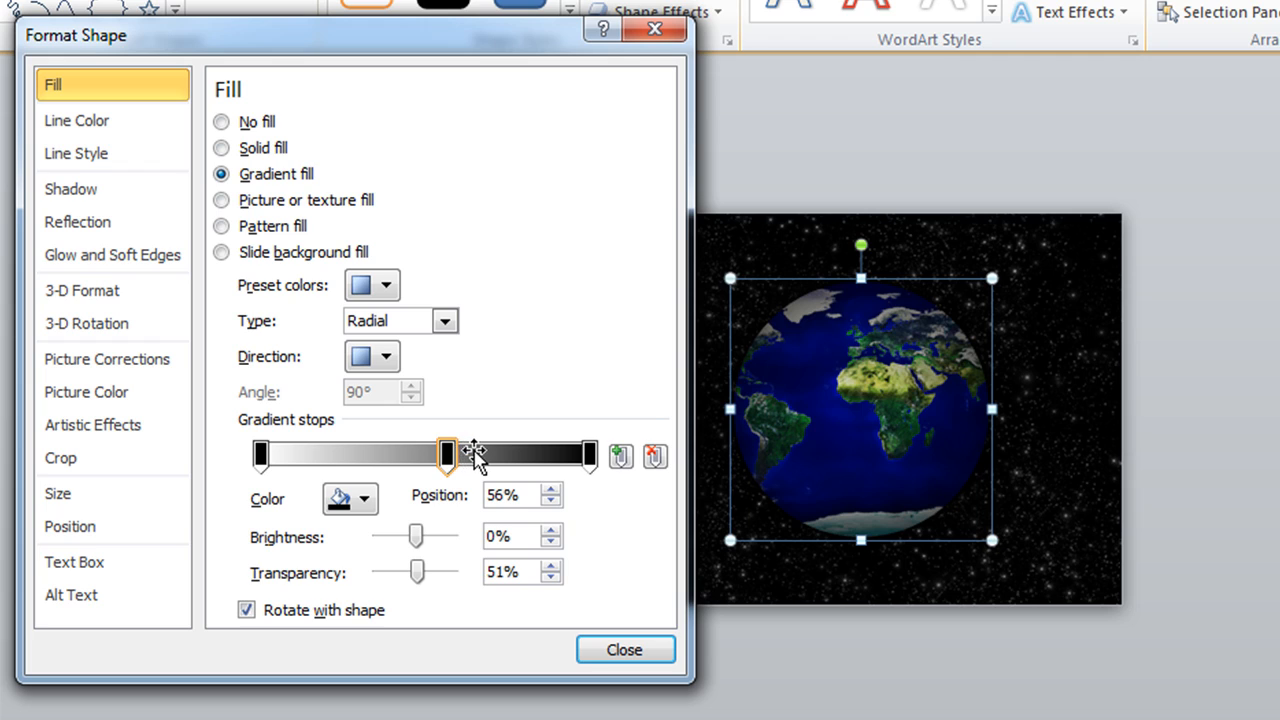
left_click_drag(448, 453, 478, 453)
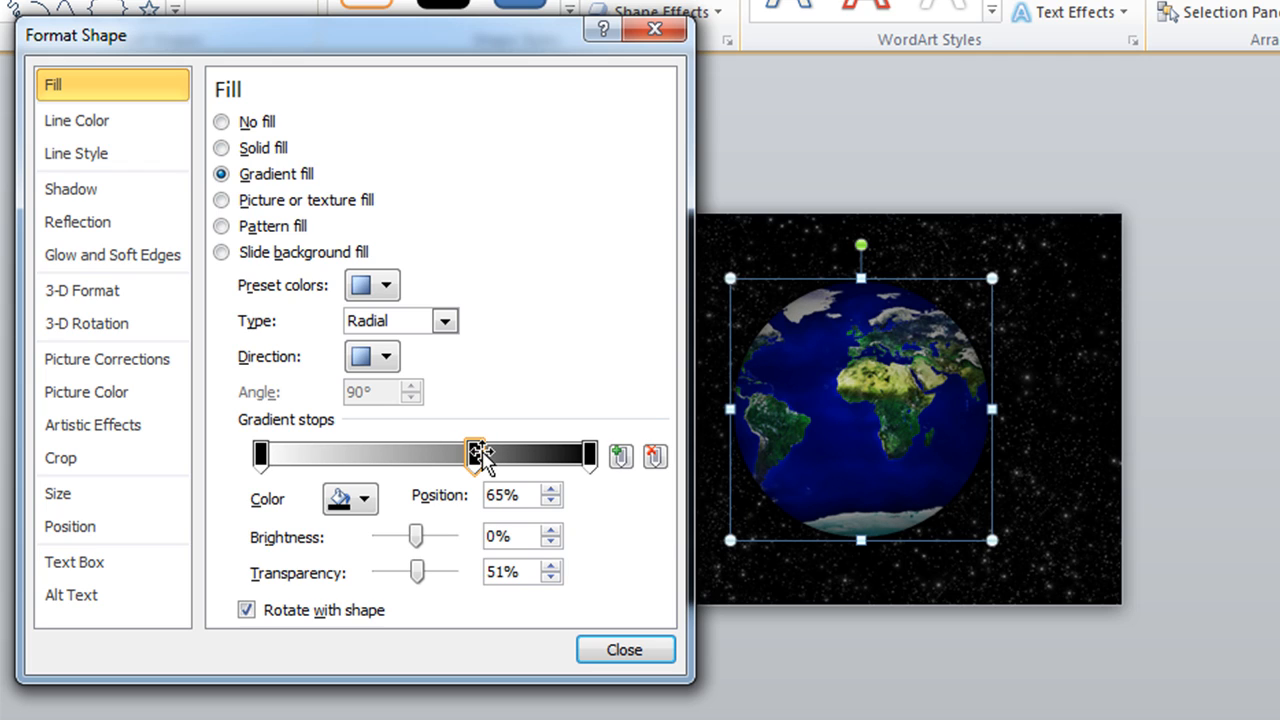
left_click_drag(475, 454, 578, 454)
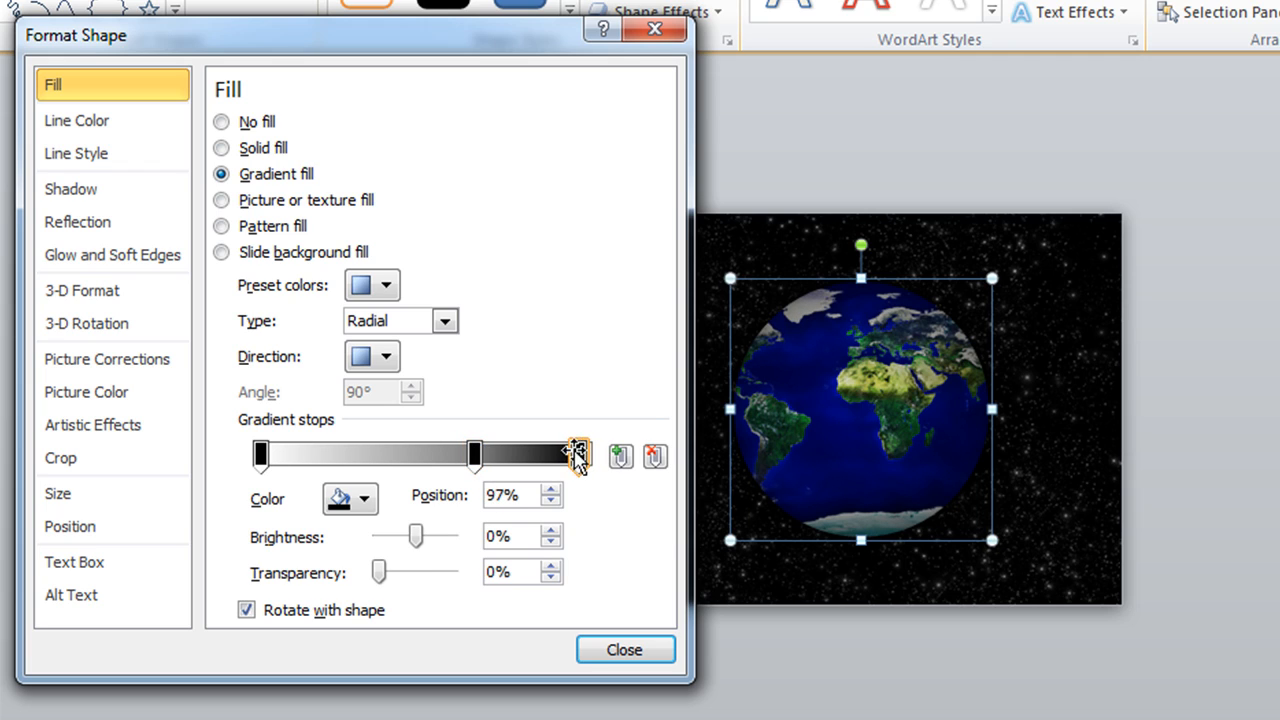
left_click_drag(575, 454, 538, 454)
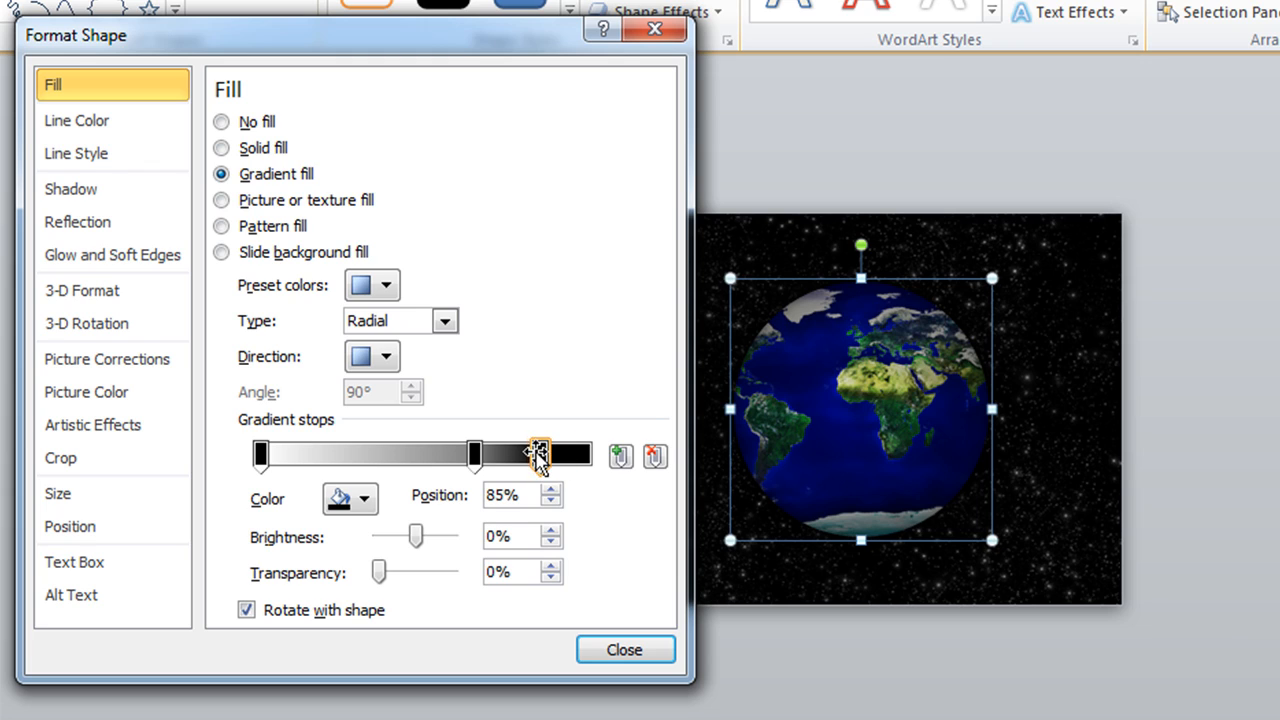
left_click_drag(538, 453, 528, 453)
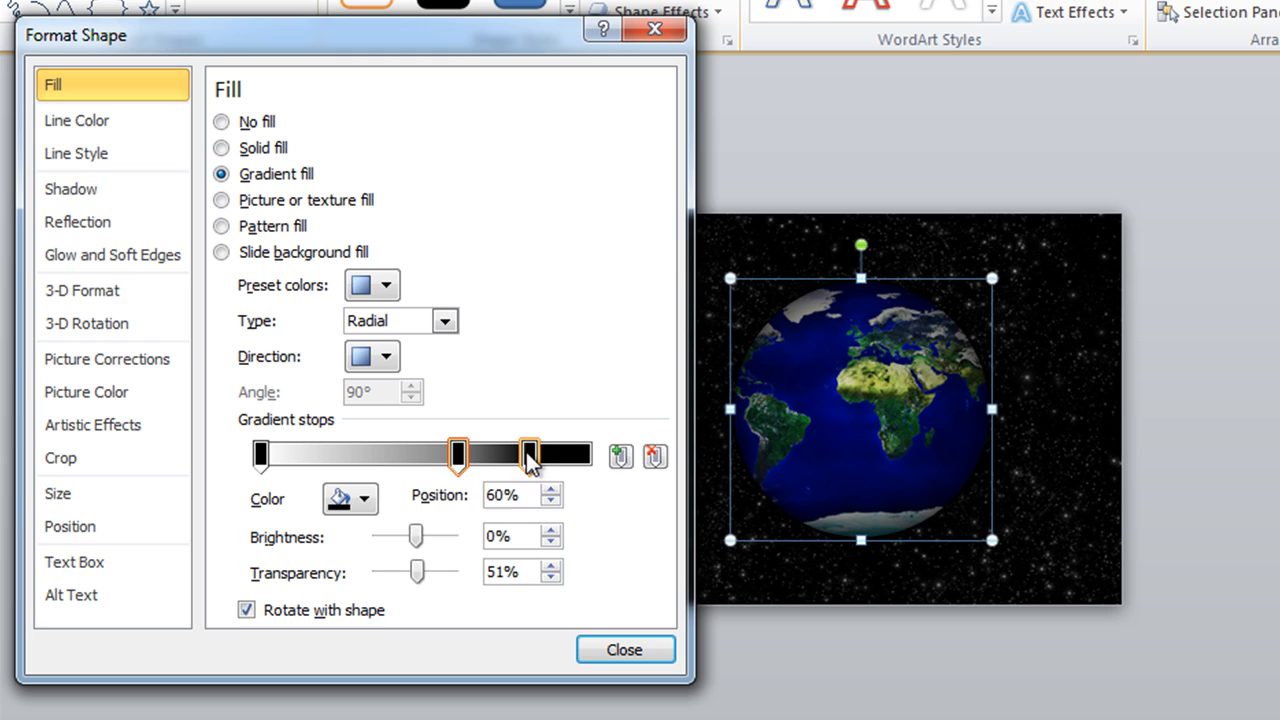
left_click_drag(528, 456, 510, 456)
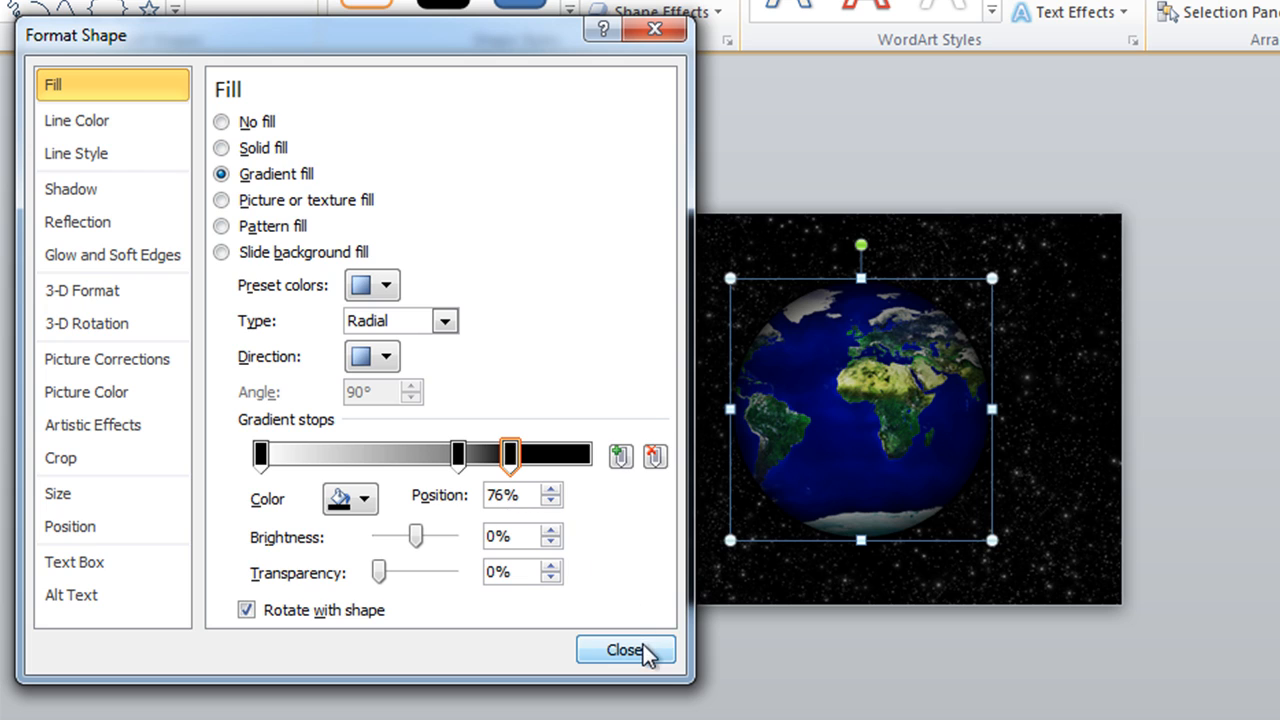
left_click(624, 650)
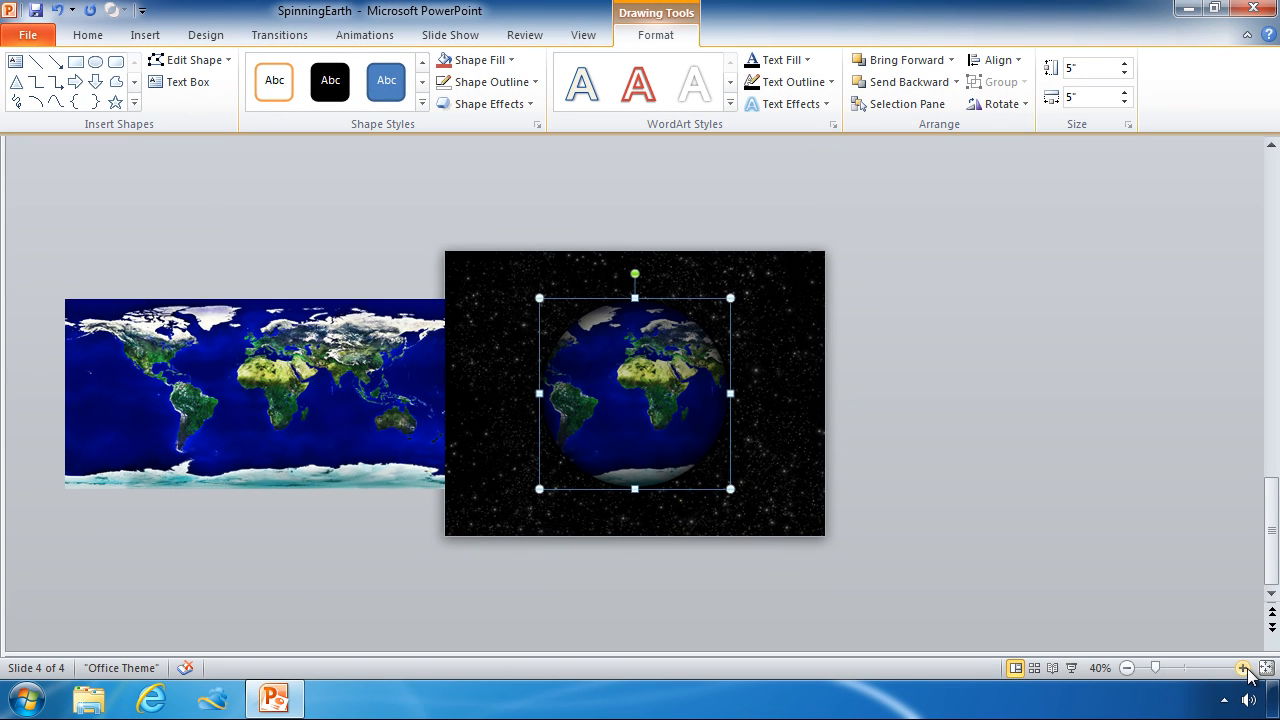